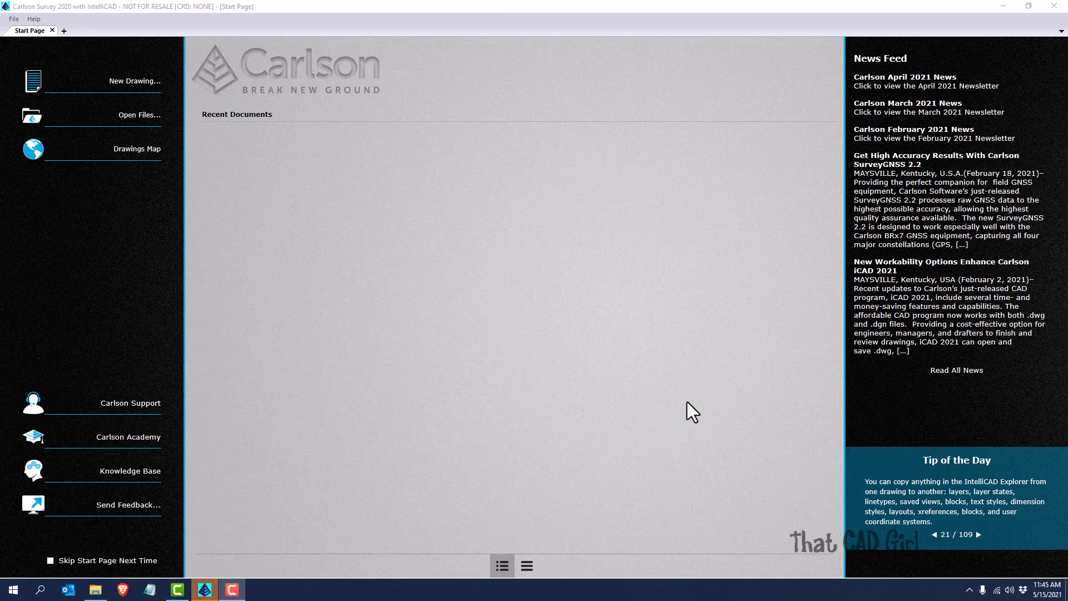
mouse_move(604, 386)
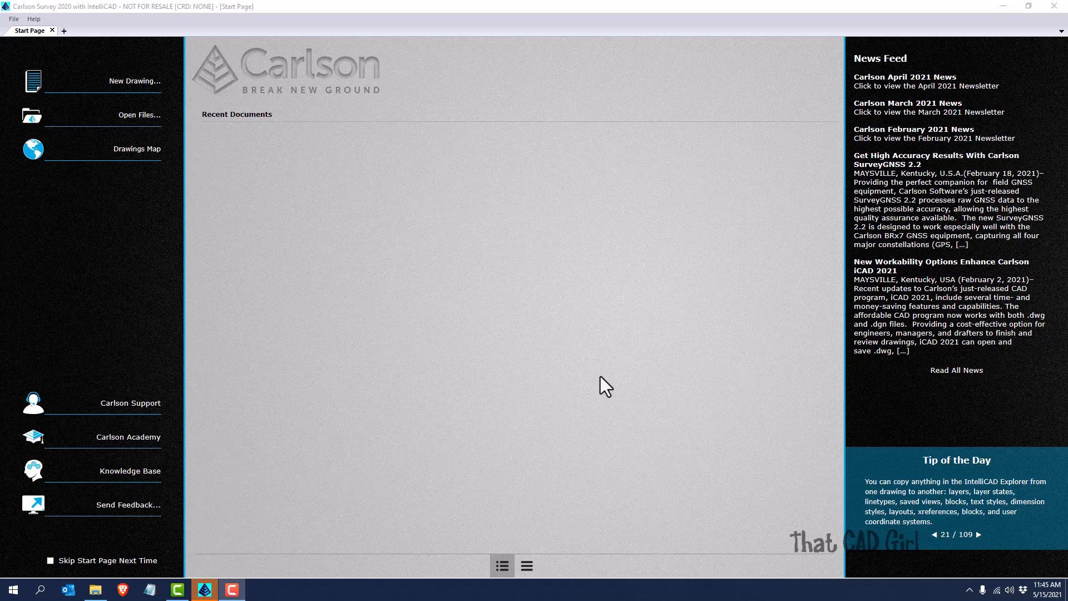
mouse_move(484, 176)
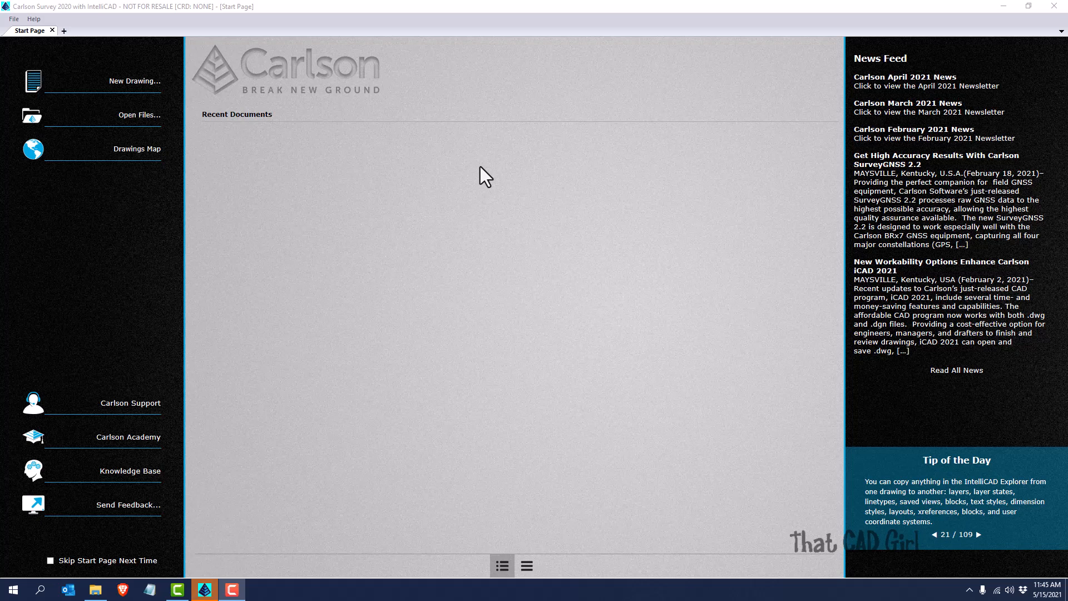
mouse_move(344, 163)
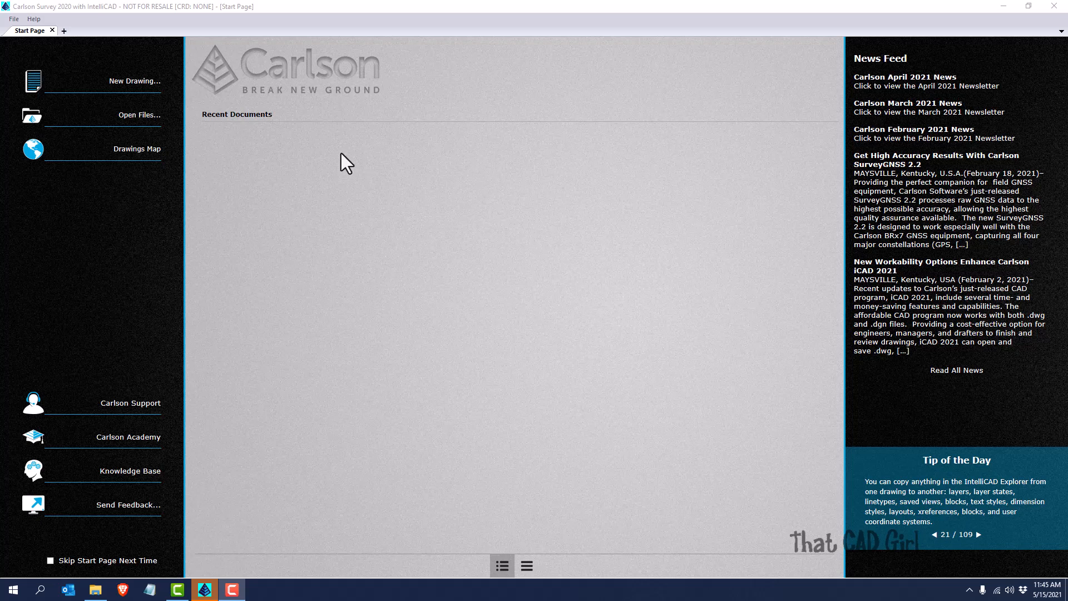
mouse_move(139, 113)
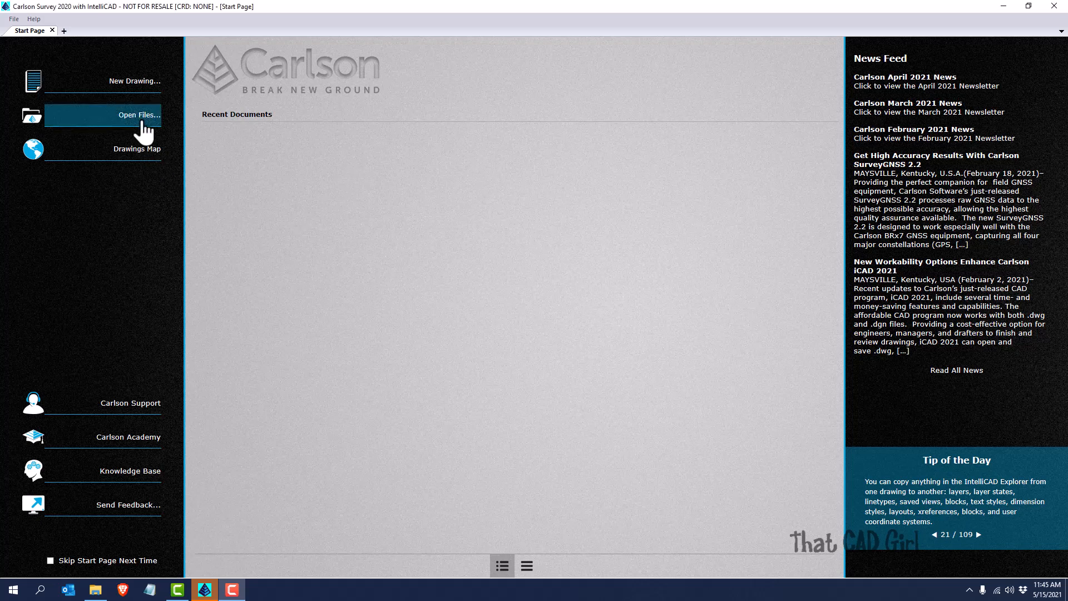
Browse for an existing drawing and select civil3d_points_surface.dwg to open.
click(139, 114)
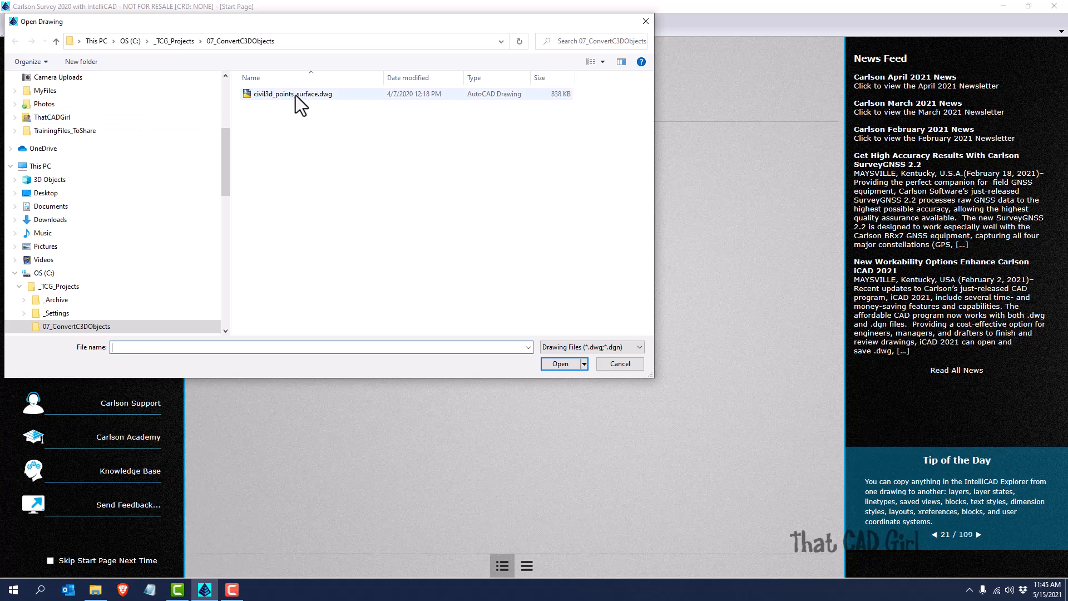
click(291, 94)
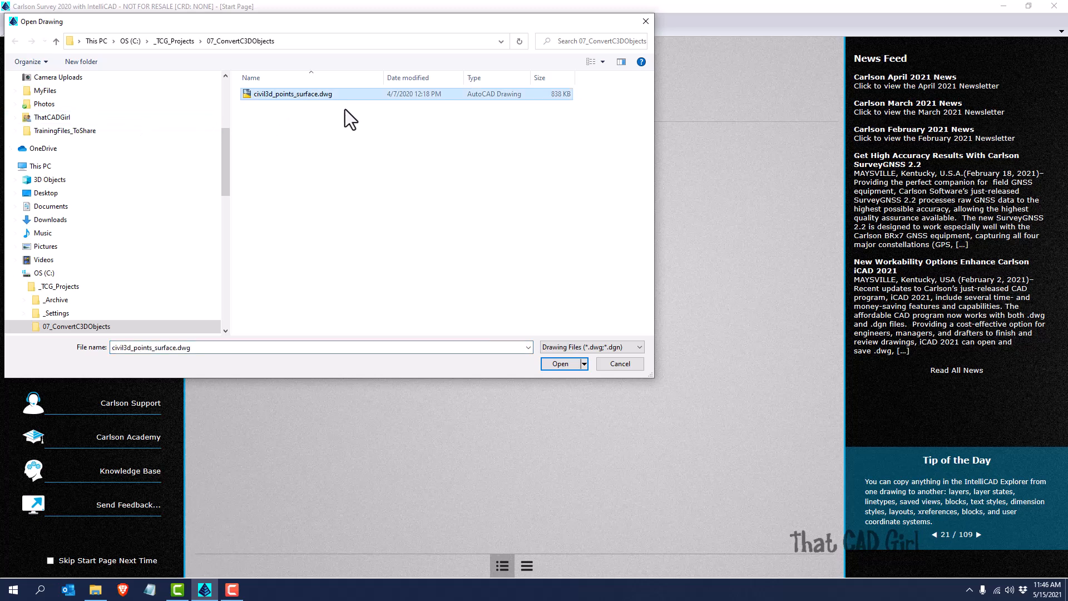
mouse_move(296, 115)
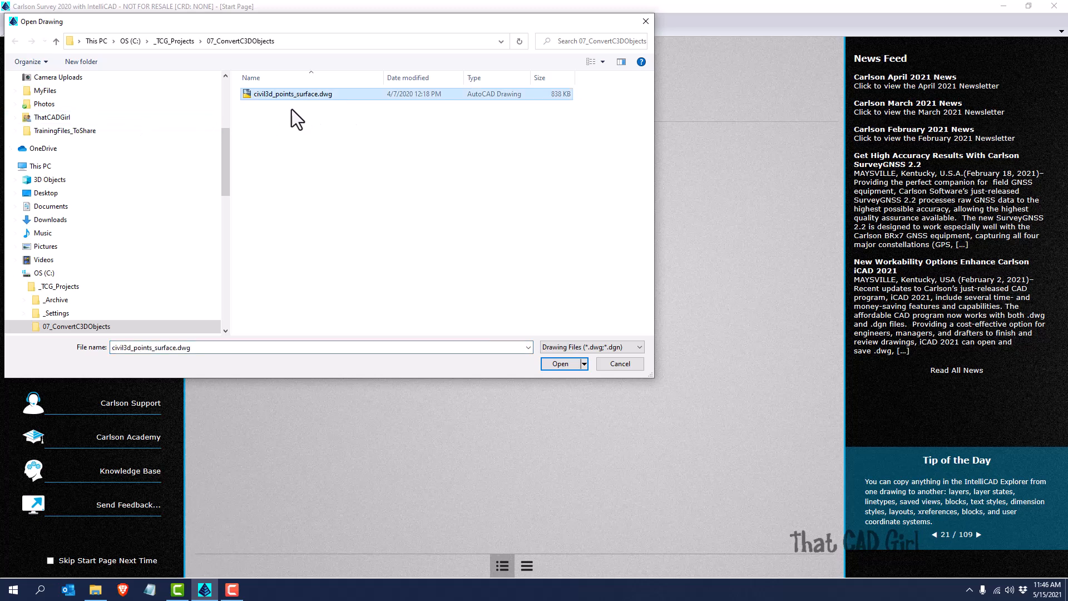
mouse_move(285, 111)
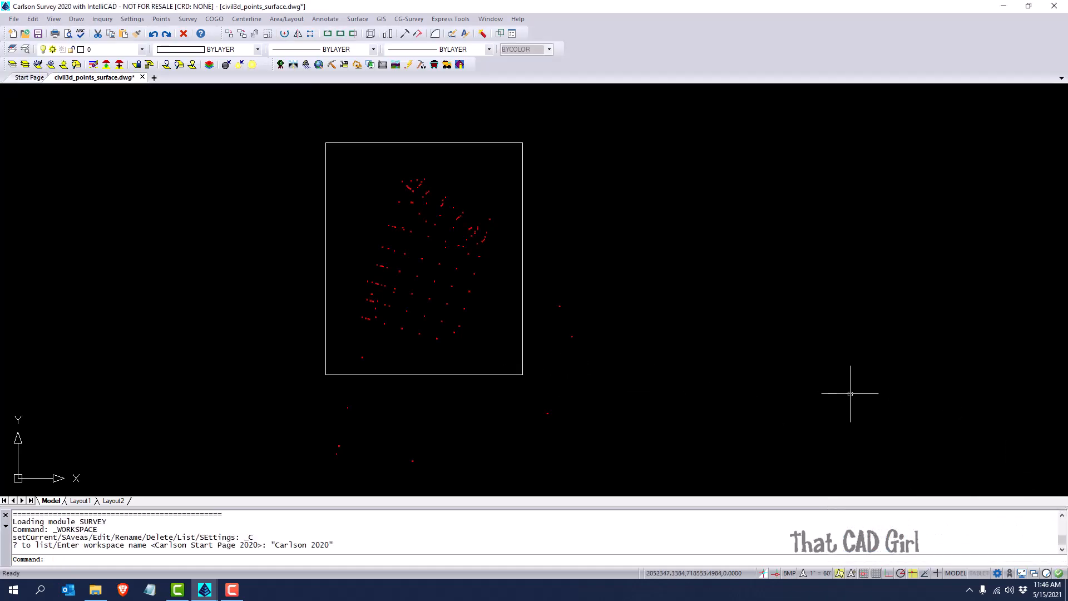
mouse_move(713, 389)
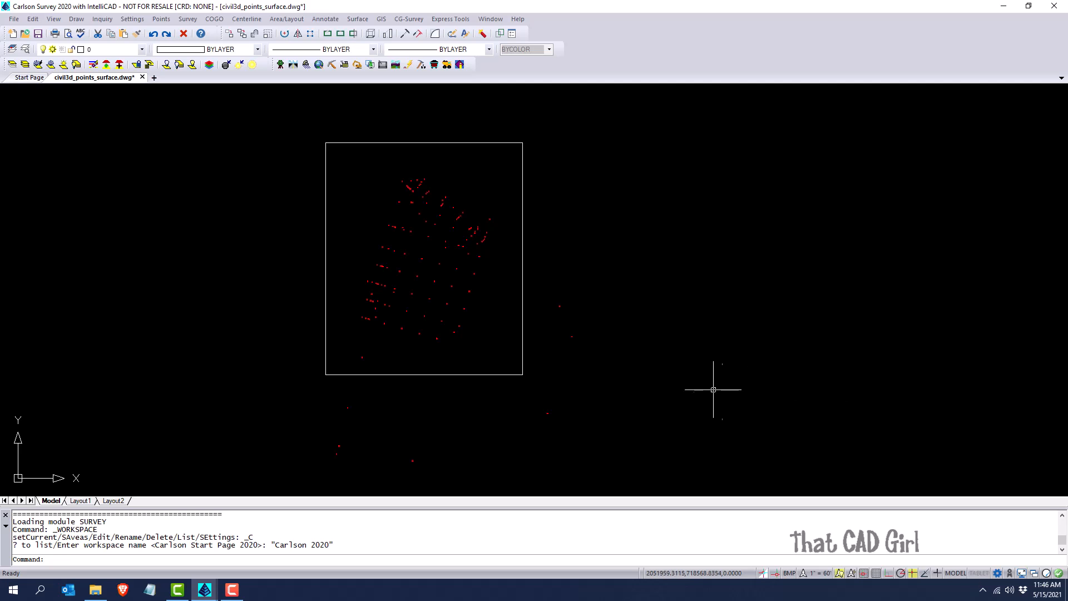
mouse_move(634, 361)
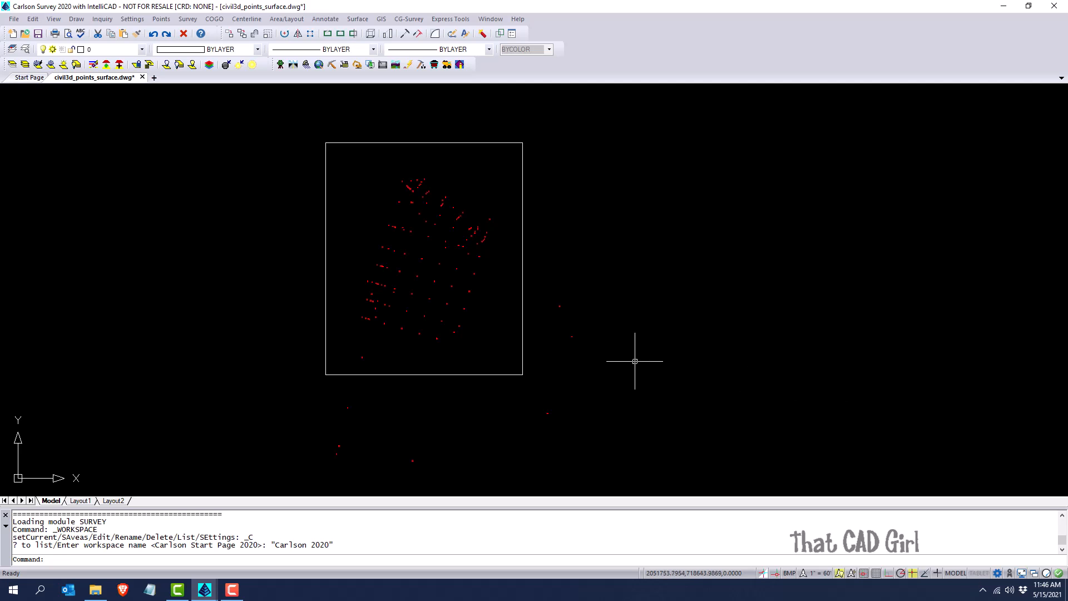
mouse_move(611, 365)
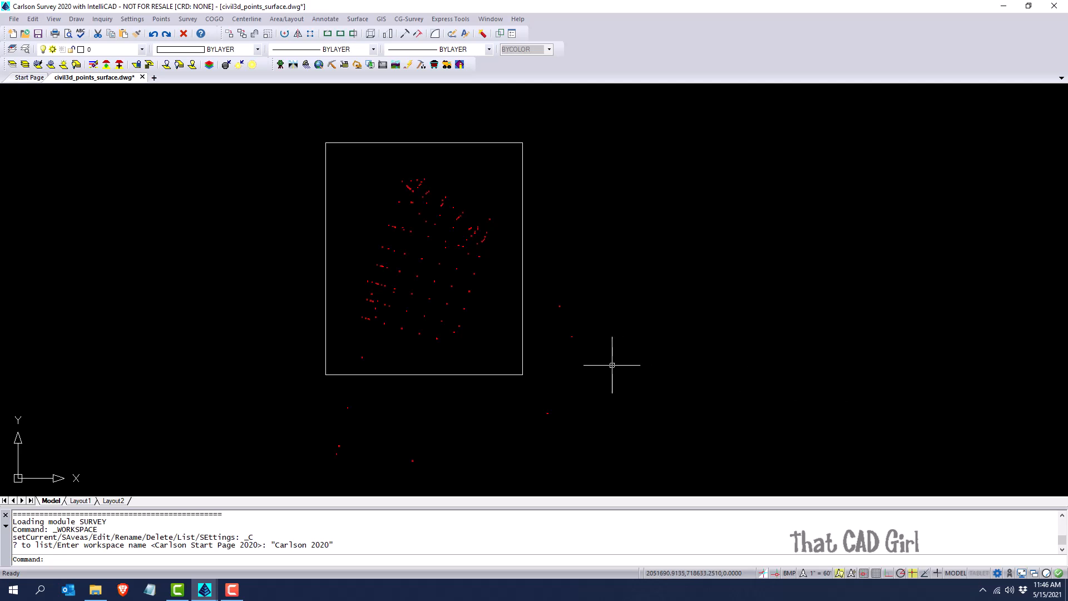
mouse_move(525, 248)
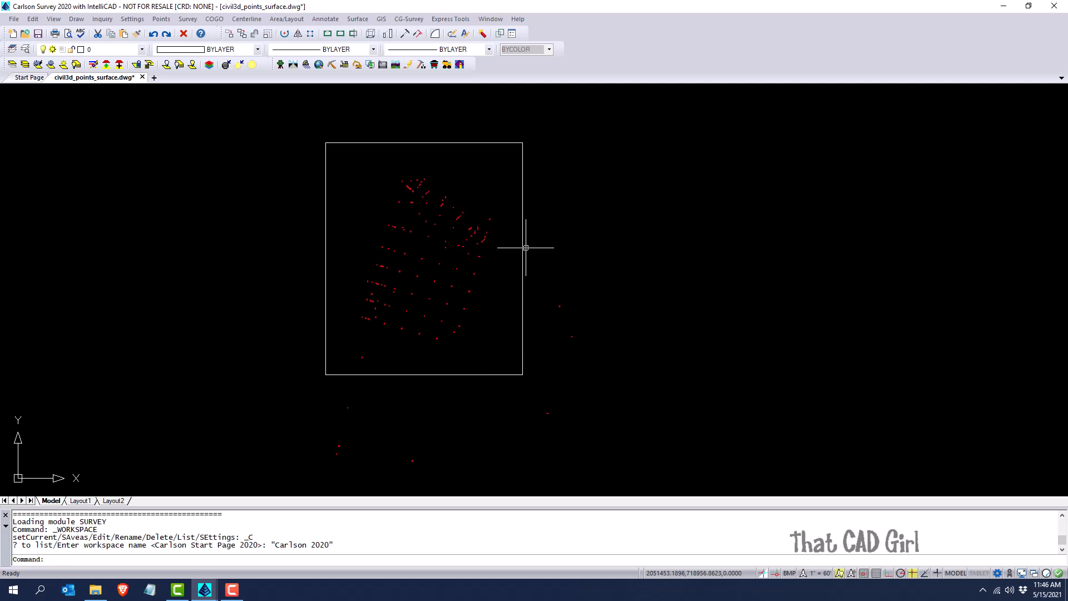
mouse_move(525, 254)
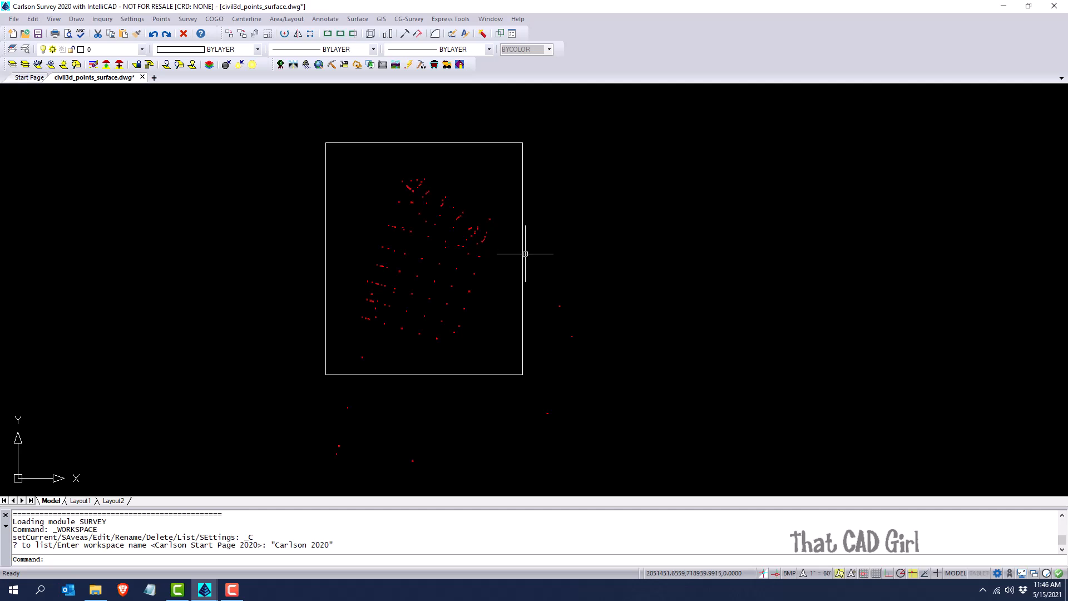
mouse_move(447, 323)
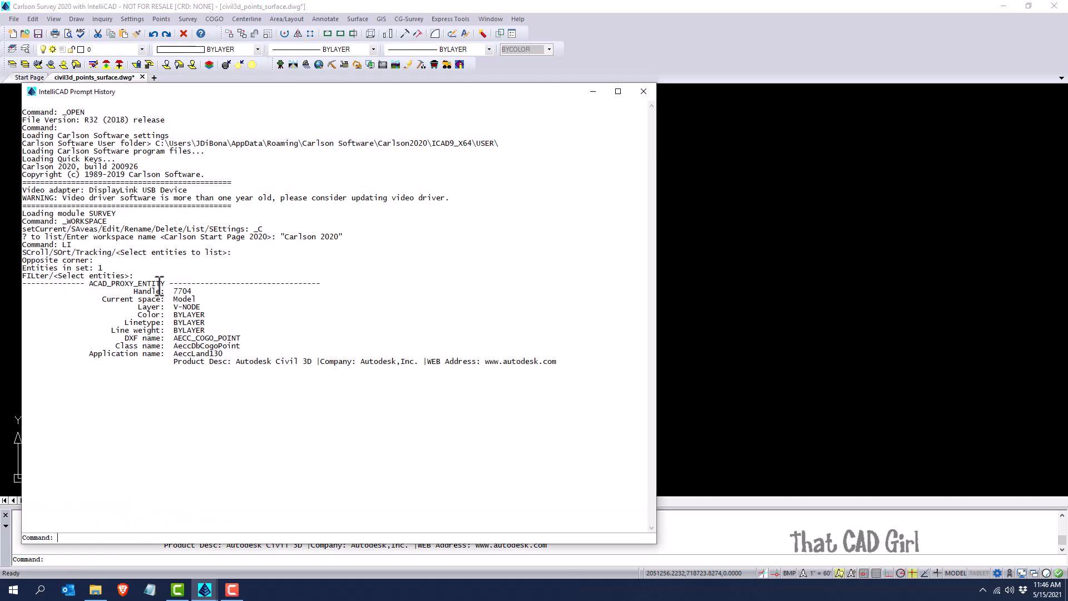
mouse_move(337, 379)
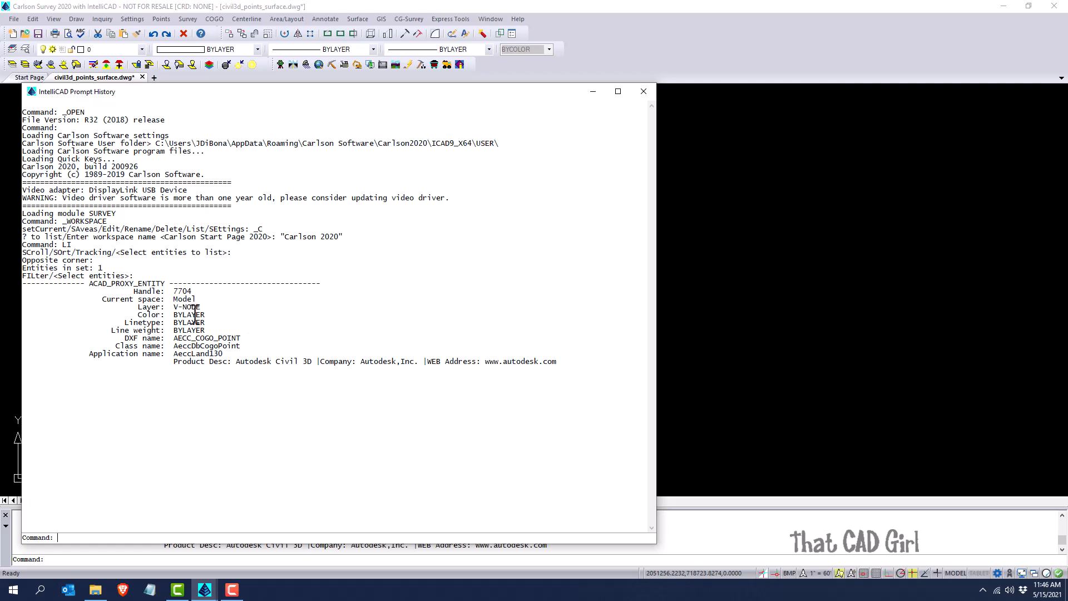
Close the IntelliCAD Prompt History listing to return to the survey points.
click(642, 91)
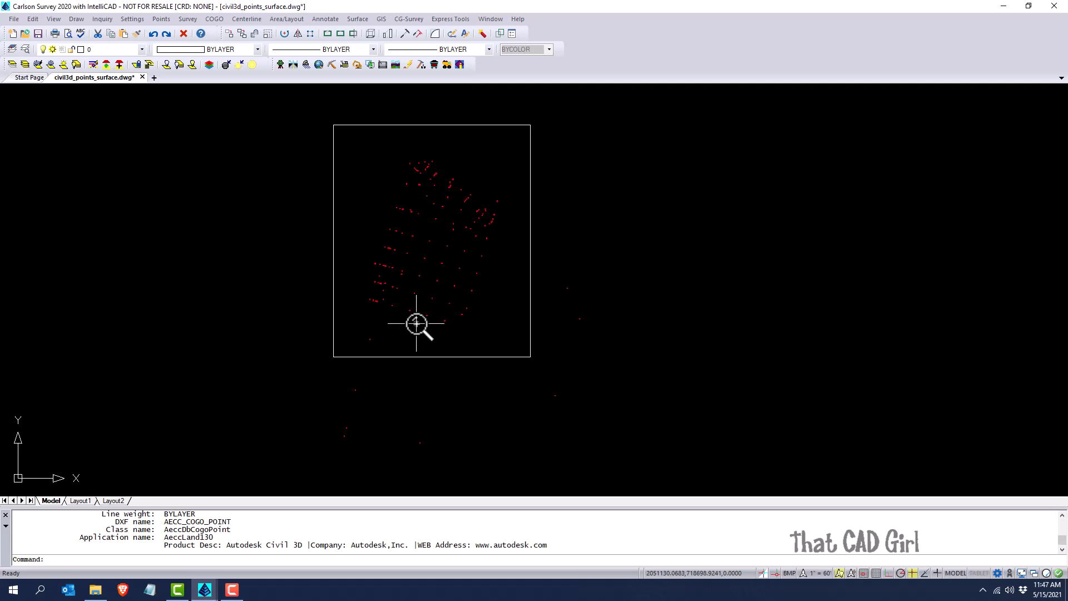
mouse_move(295, 331)
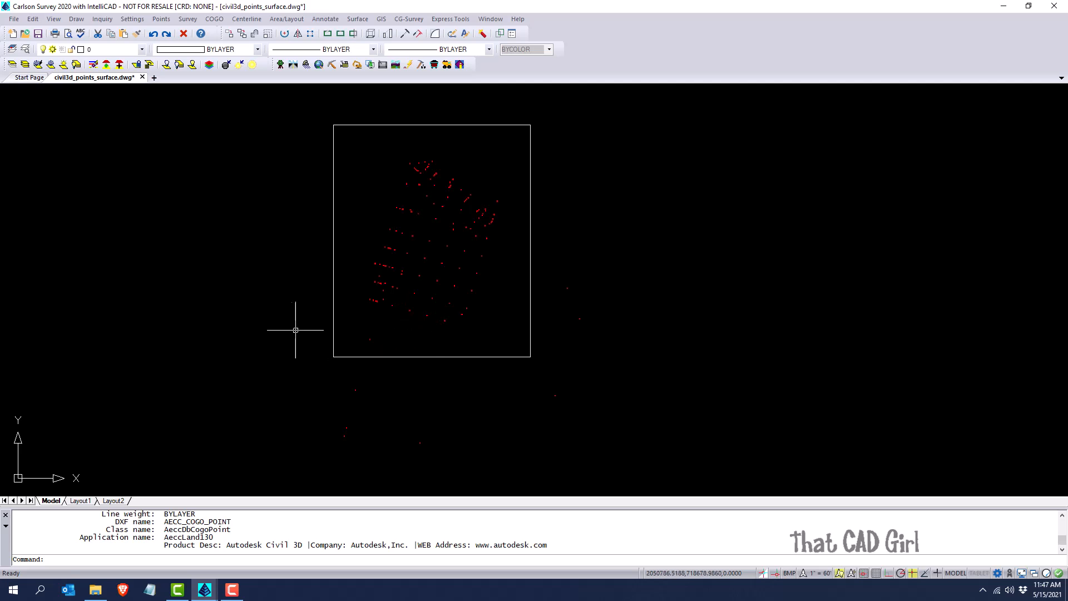
mouse_move(293, 329)
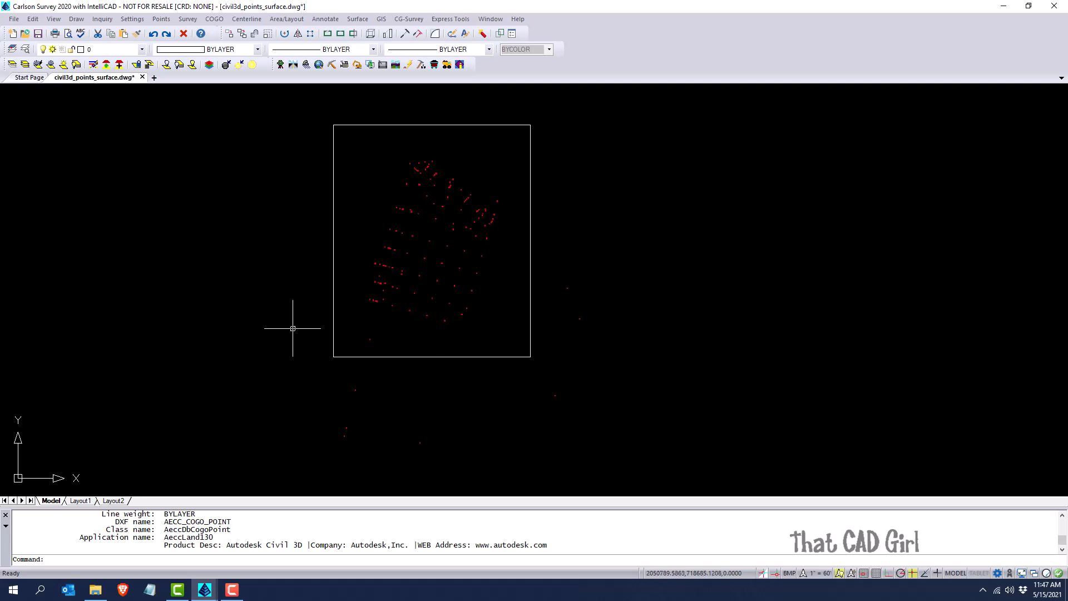
mouse_move(230, 172)
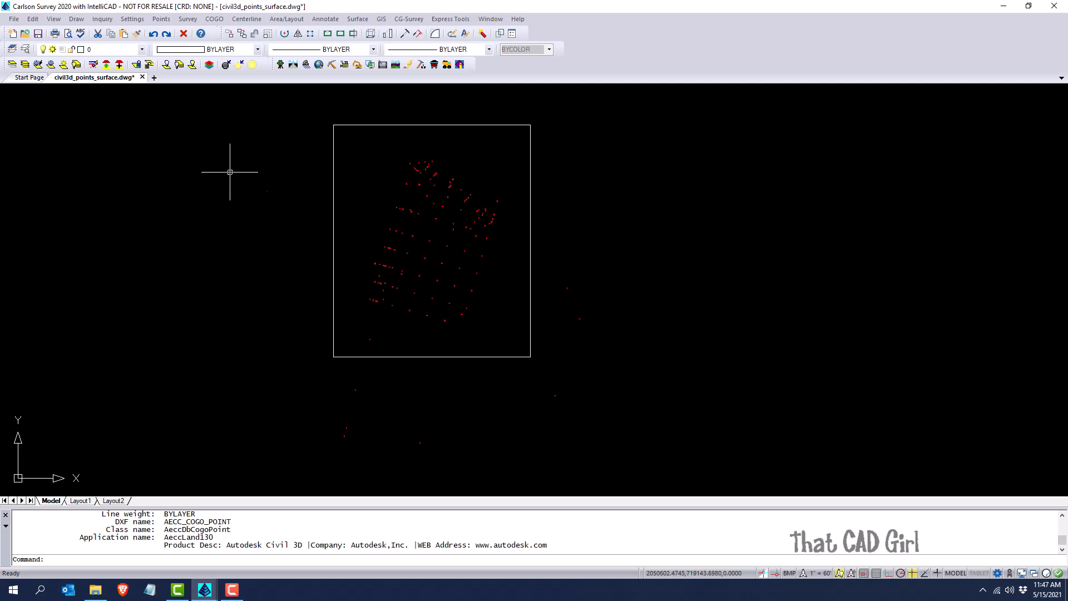
click(161, 19)
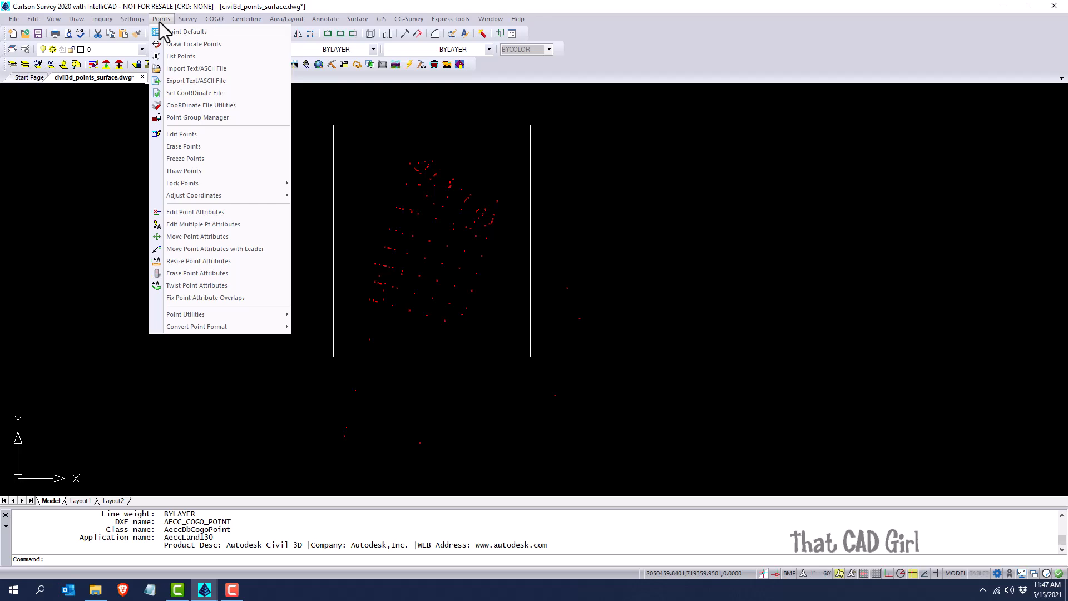
mouse_move(196, 327)
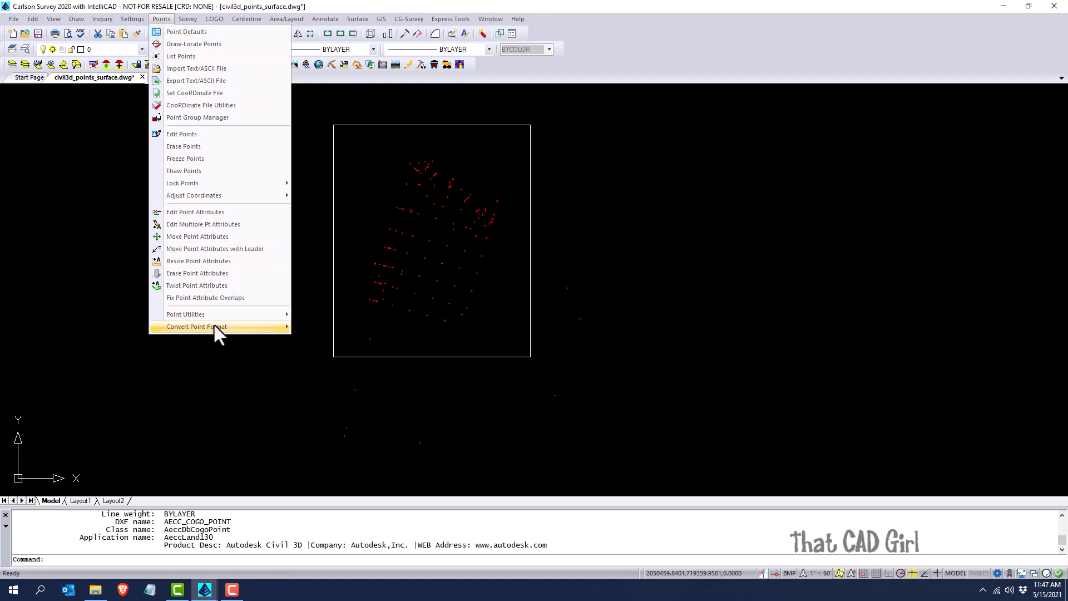
mouse_move(291, 337)
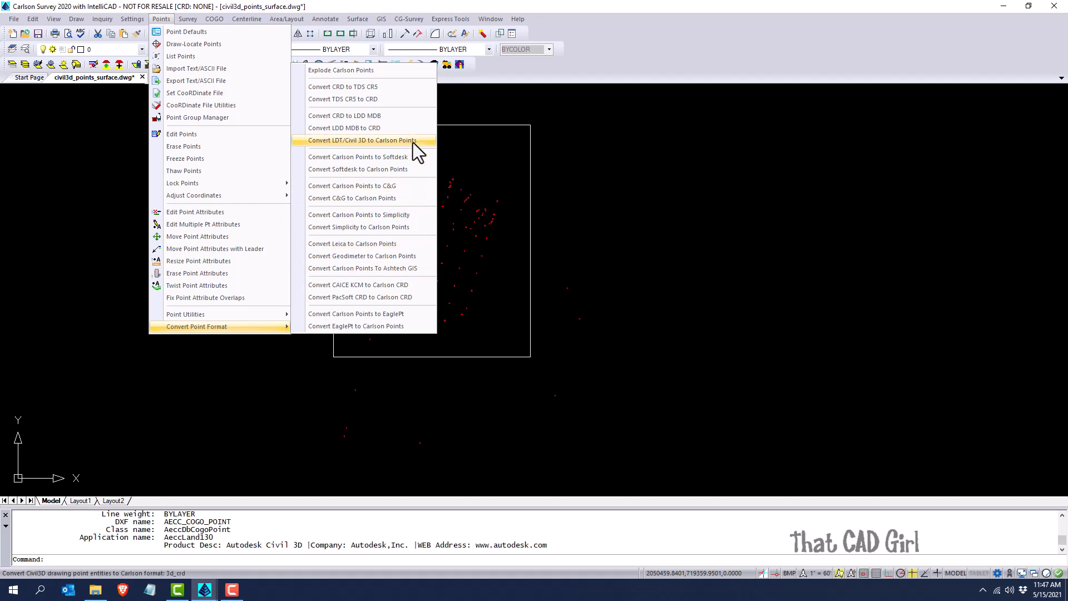
mouse_move(423, 149)
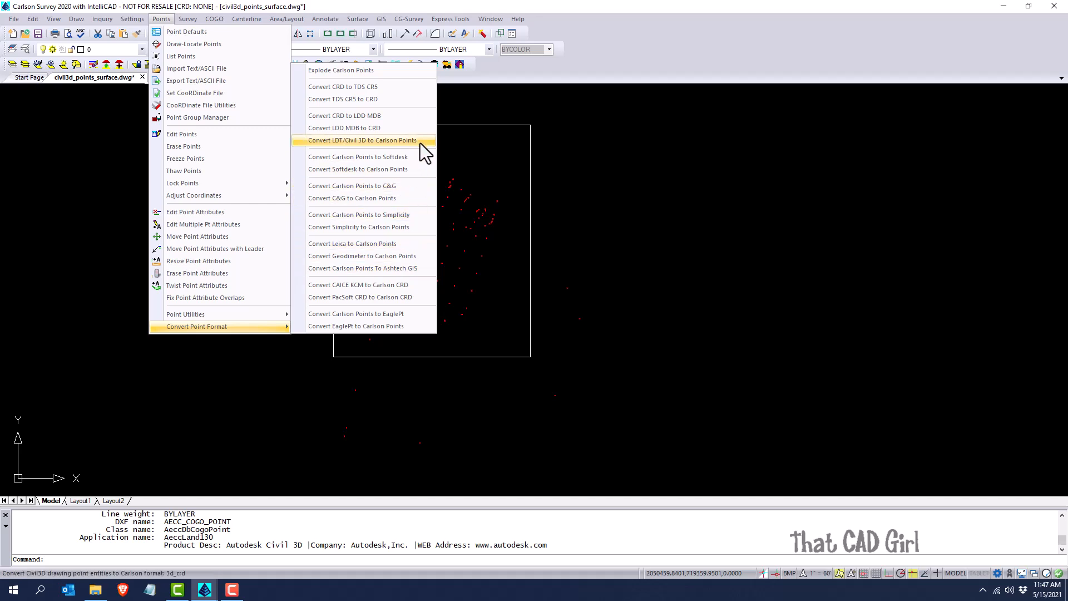
mouse_move(377, 46)
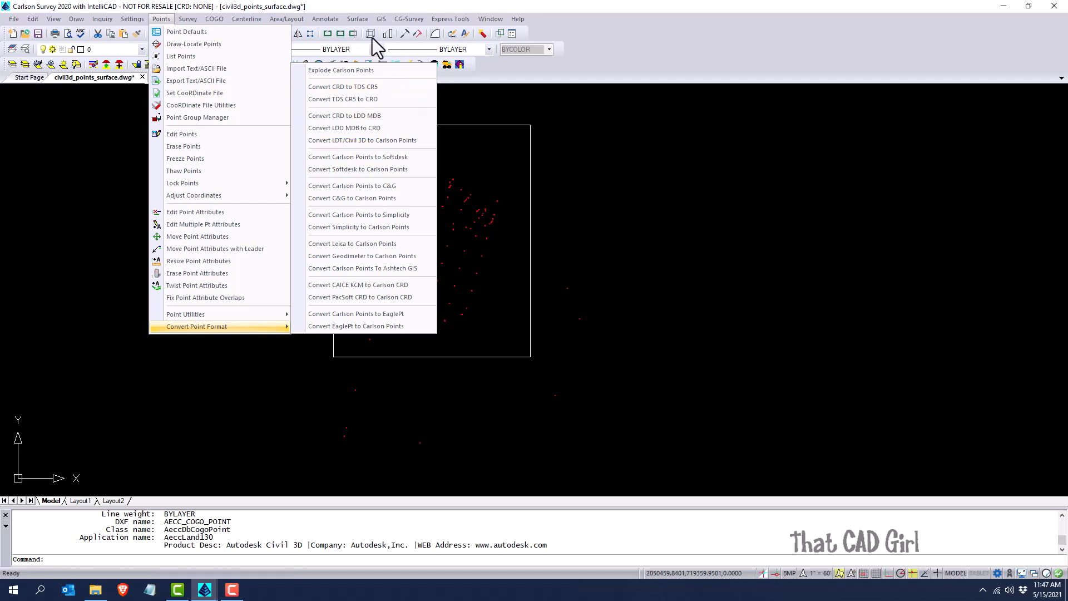
click(358, 18)
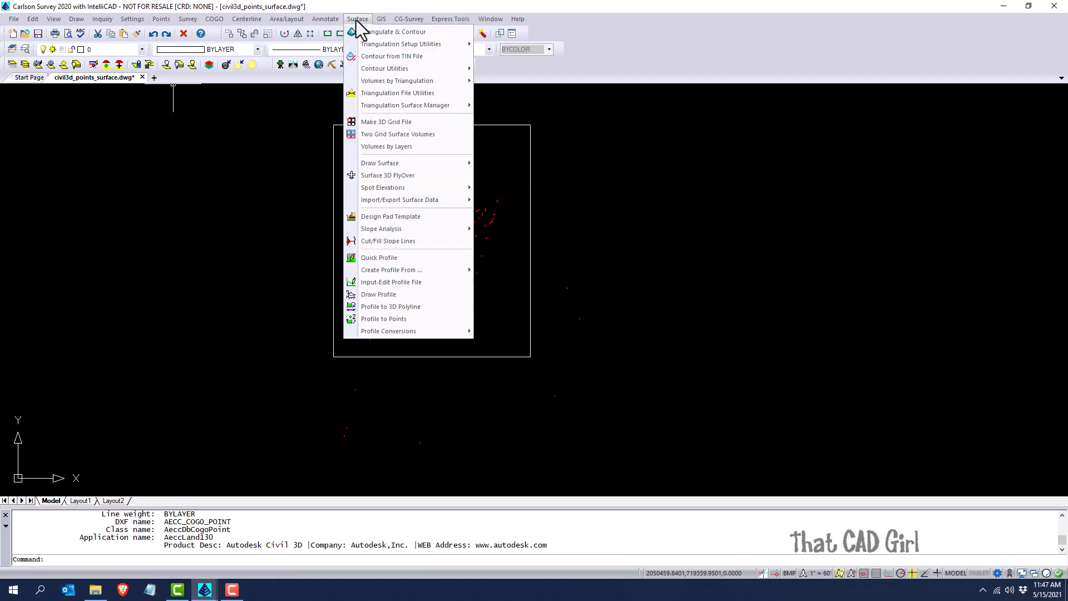
mouse_move(394, 31)
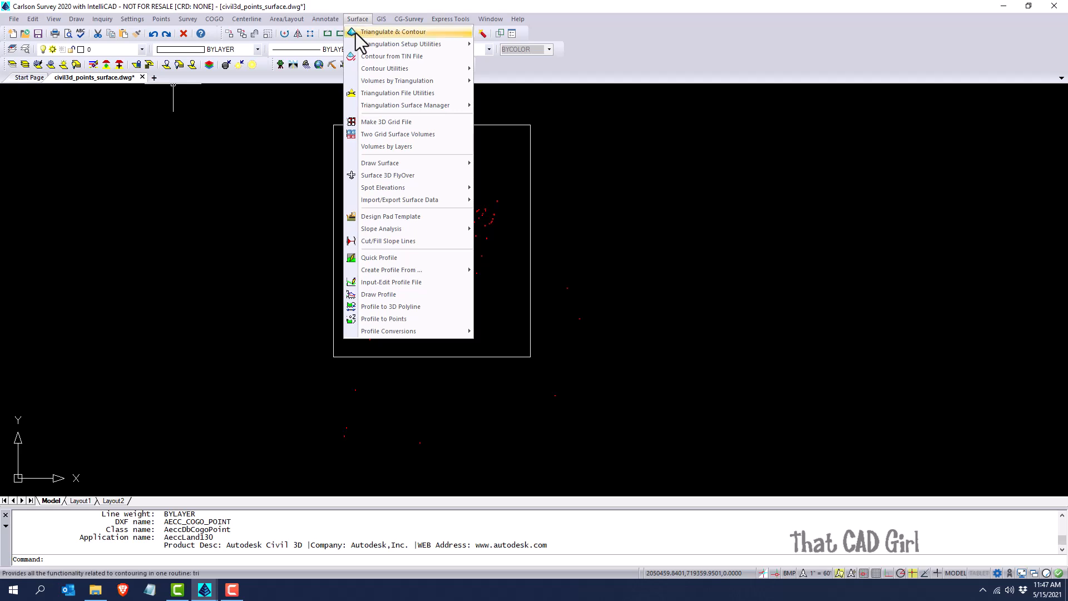
mouse_move(399, 200)
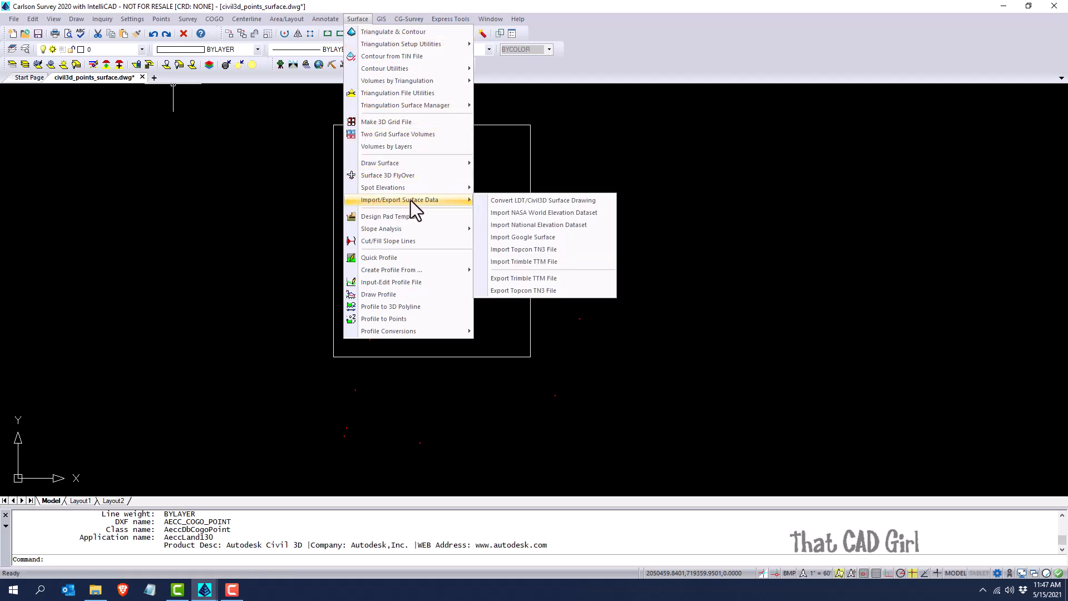
mouse_move(543, 200)
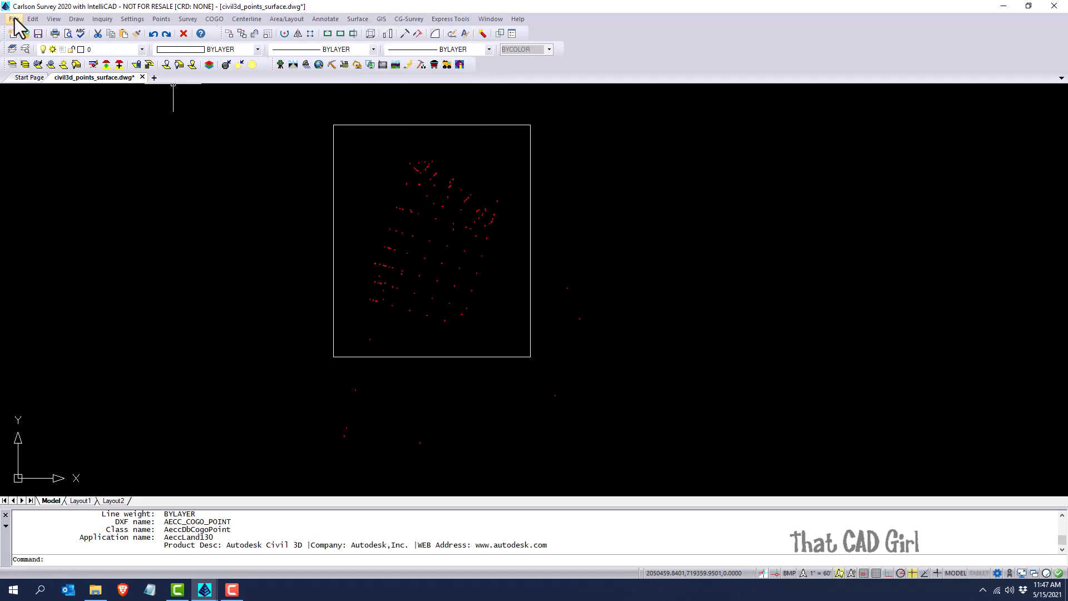
Browse the File menu's Civil 3D import options.
click(14, 18)
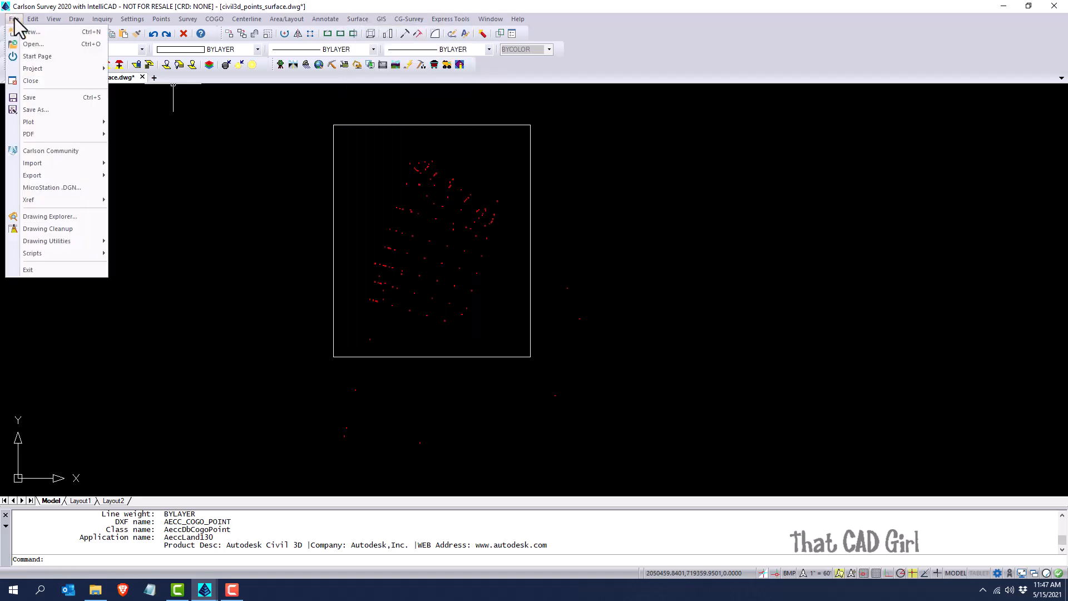
mouse_move(33, 45)
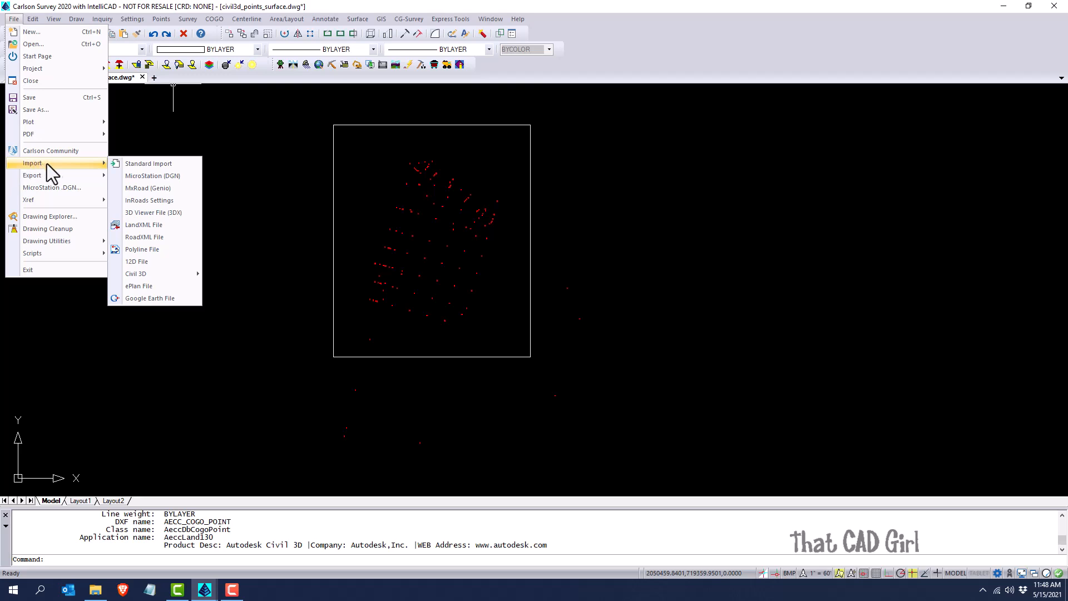
mouse_move(153, 175)
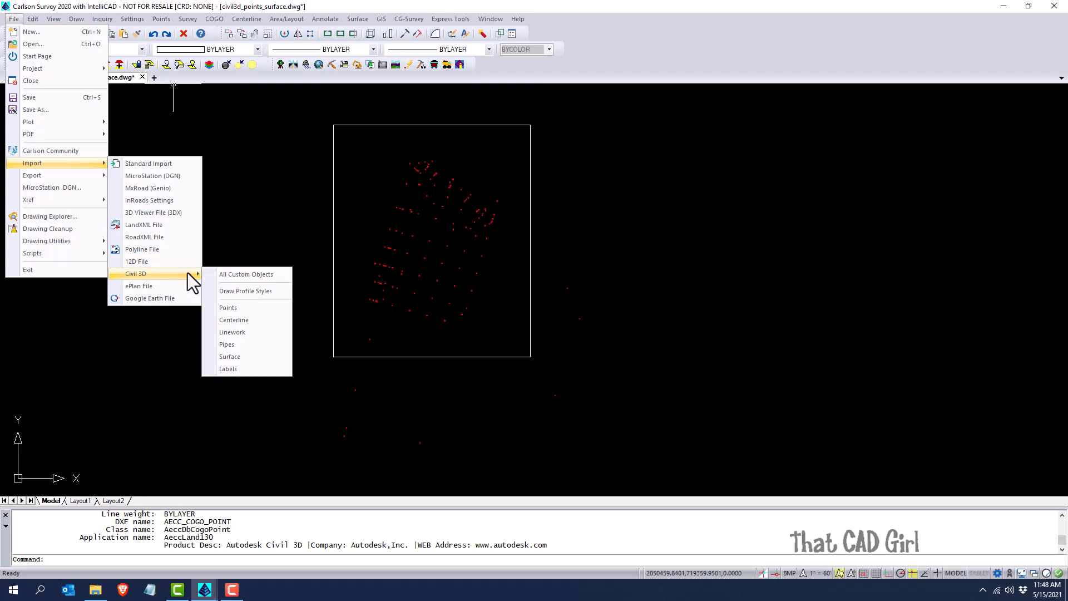
mouse_move(228, 368)
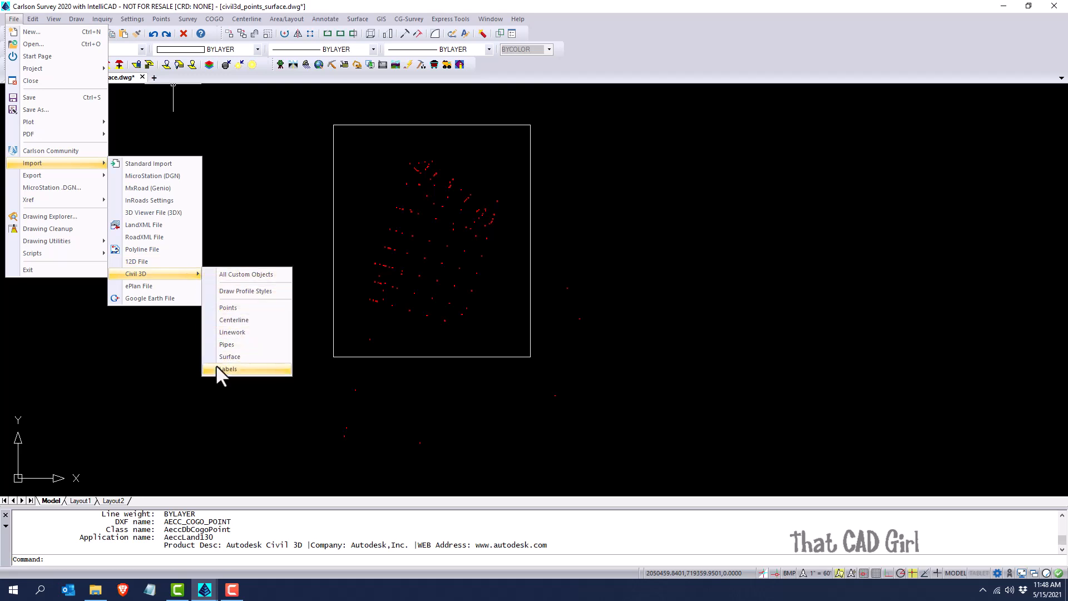
mouse_move(219, 291)
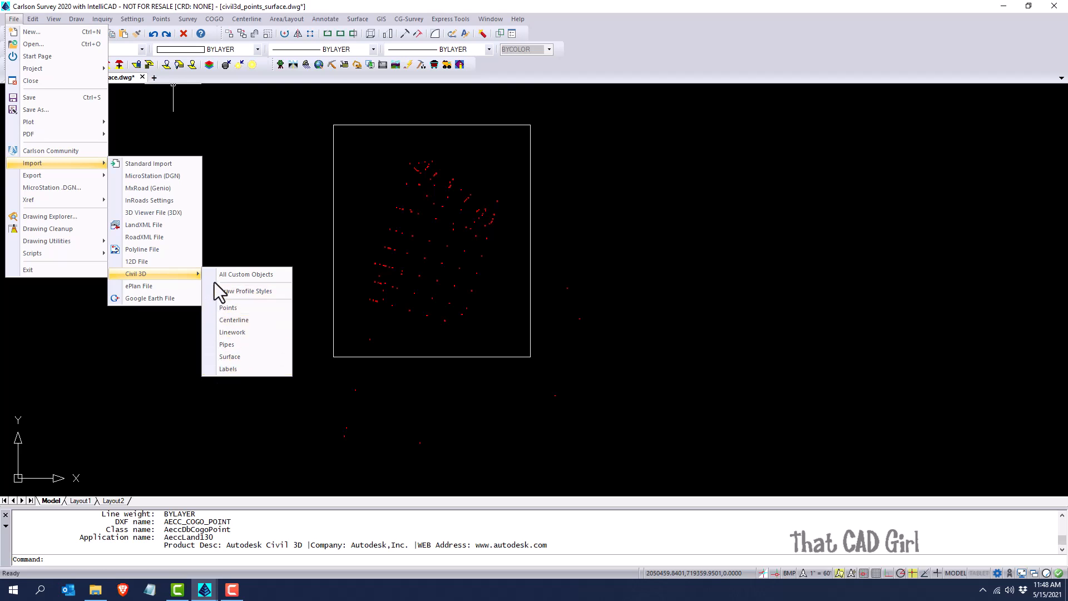
mouse_move(246, 273)
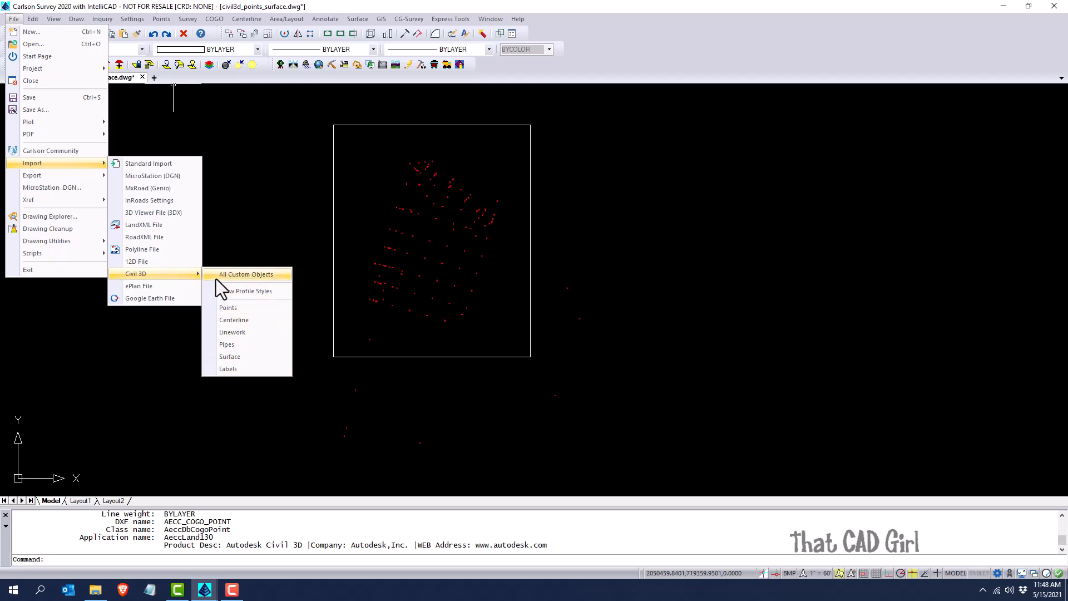
mouse_move(228, 307)
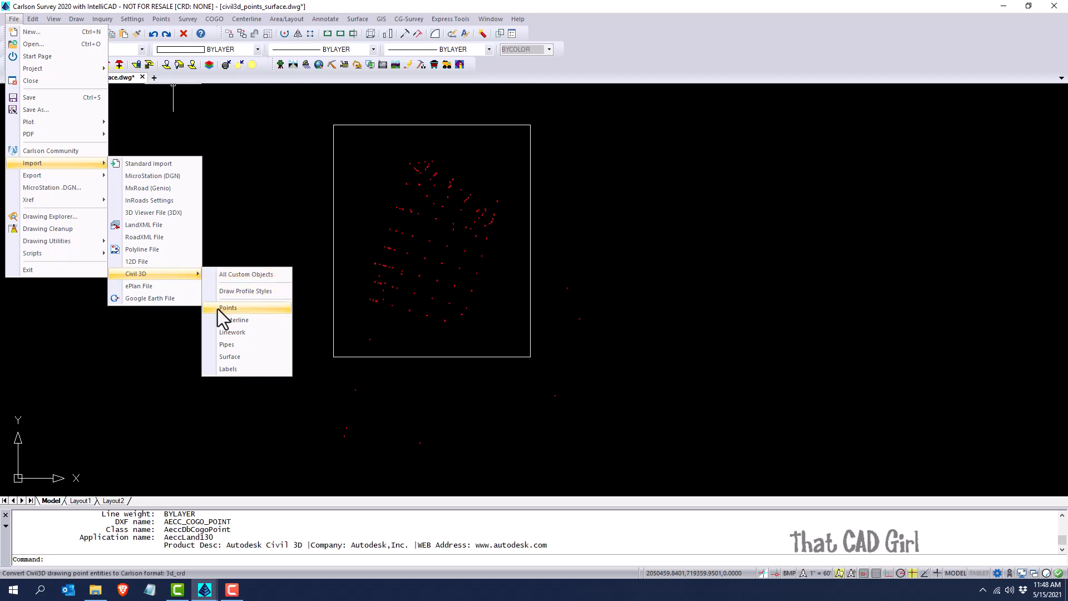
mouse_move(221, 283)
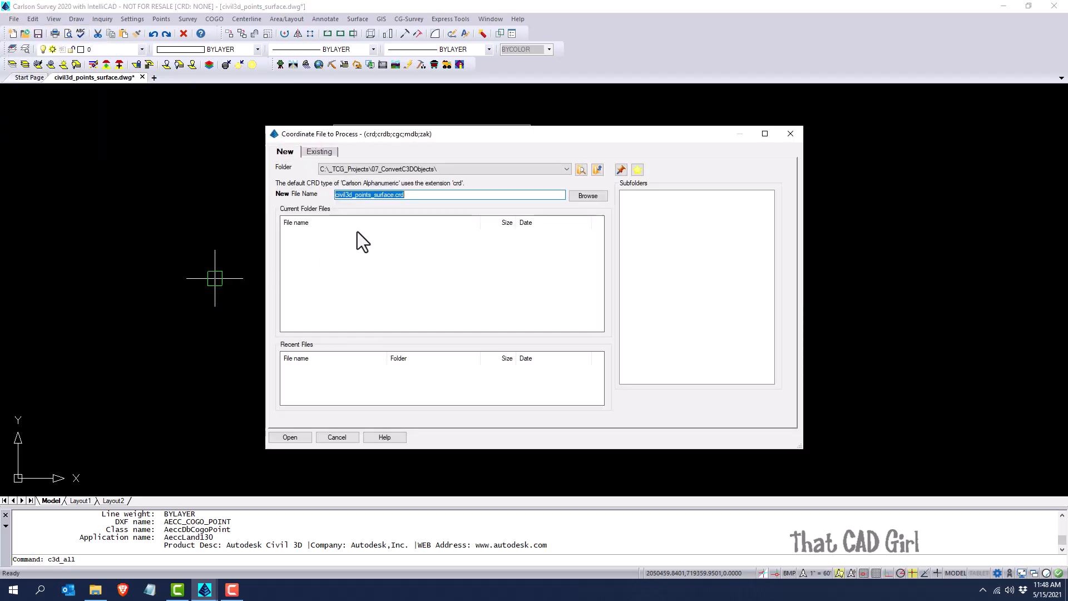
mouse_move(371, 153)
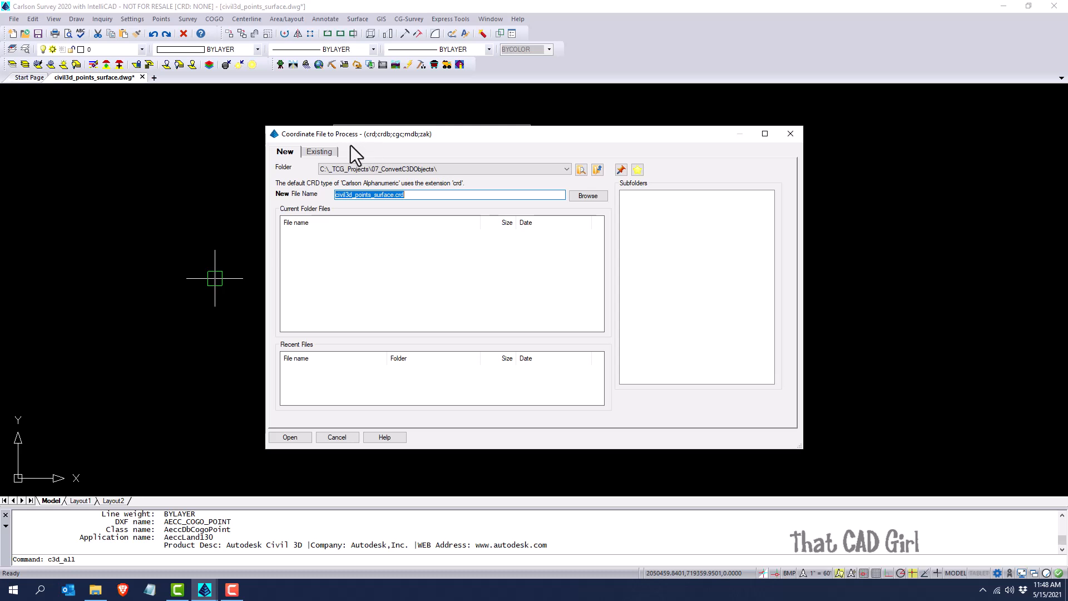
mouse_move(354, 158)
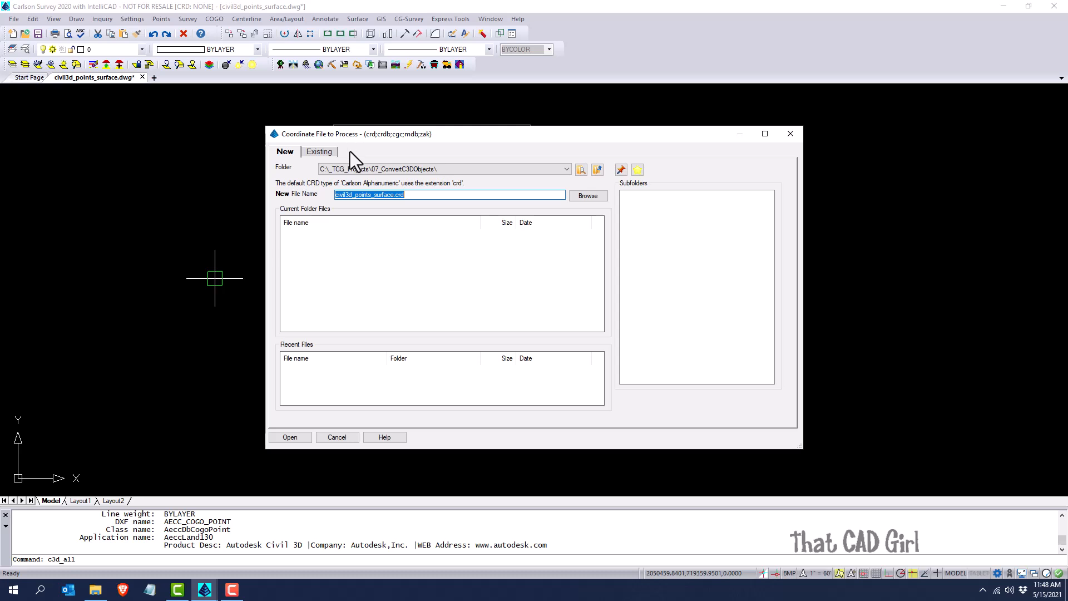
mouse_move(310, 456)
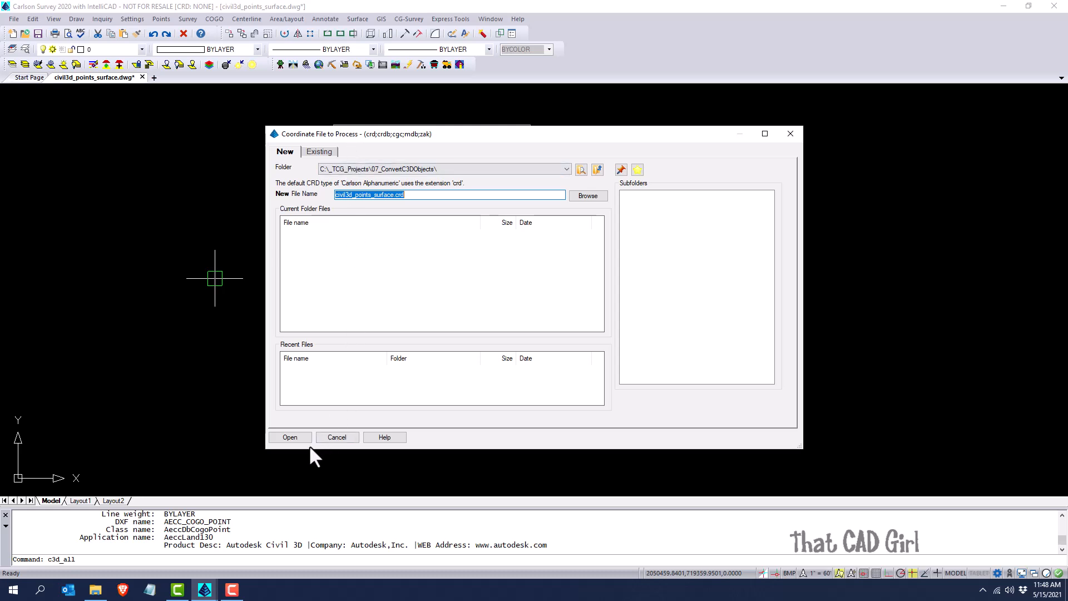
Convert the points into civil3d_points_surface.crd and accept creating a Carlson TIN from surface EG.
click(289, 436)
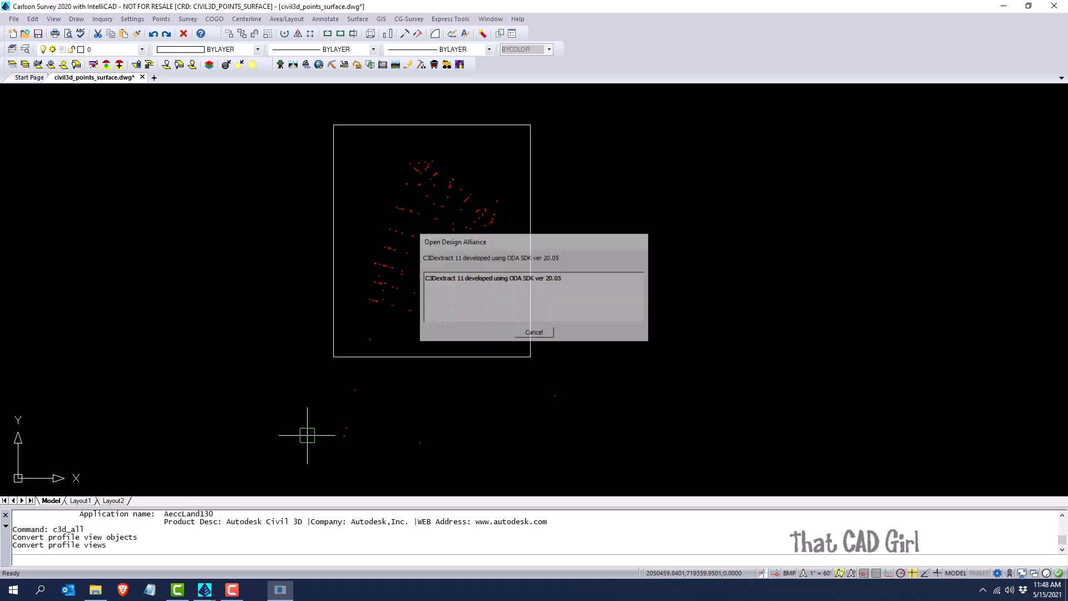
click(534, 331)
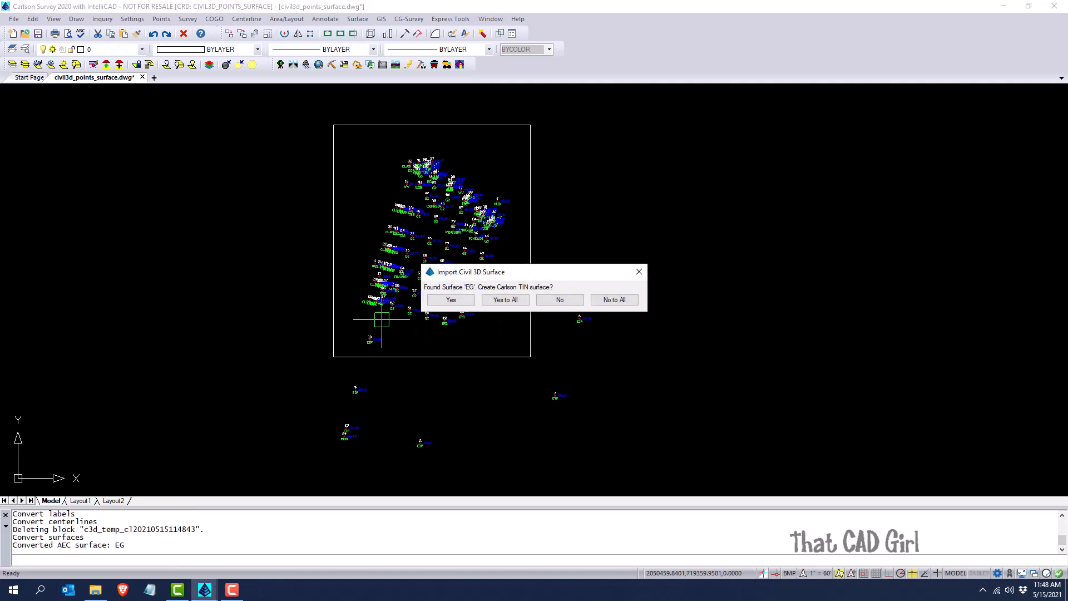
mouse_move(488, 298)
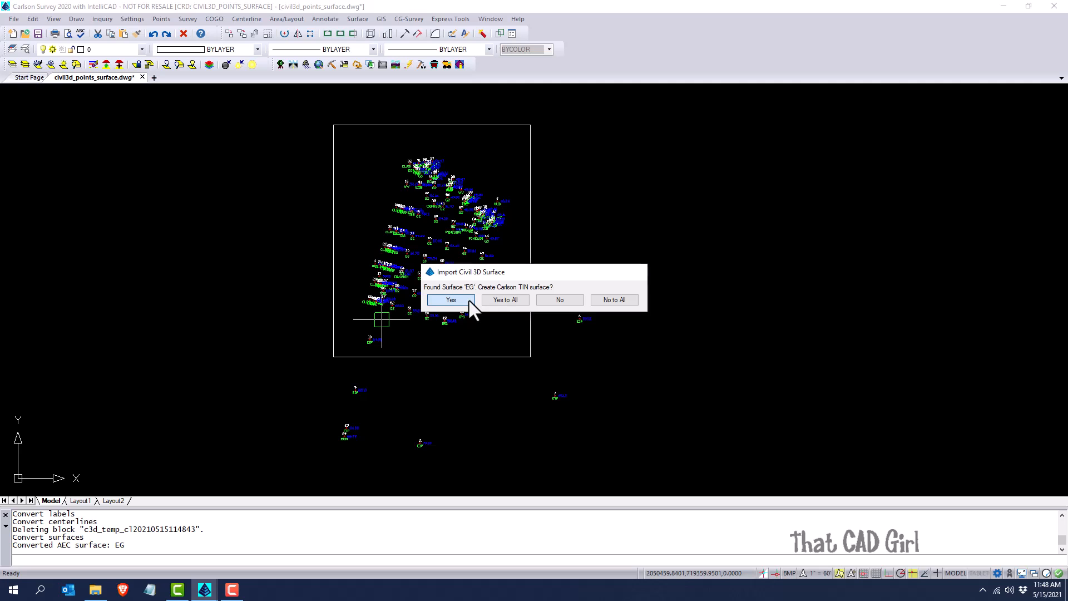
click(450, 299)
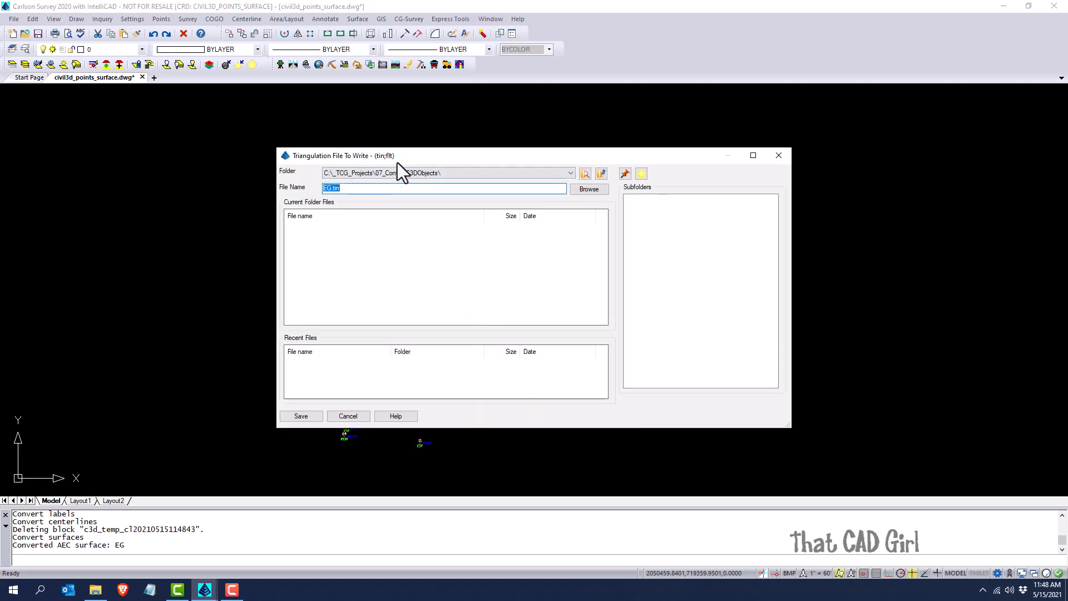
Save surface EG as EG.tin, drawing the triangulated network over the points.
click(301, 416)
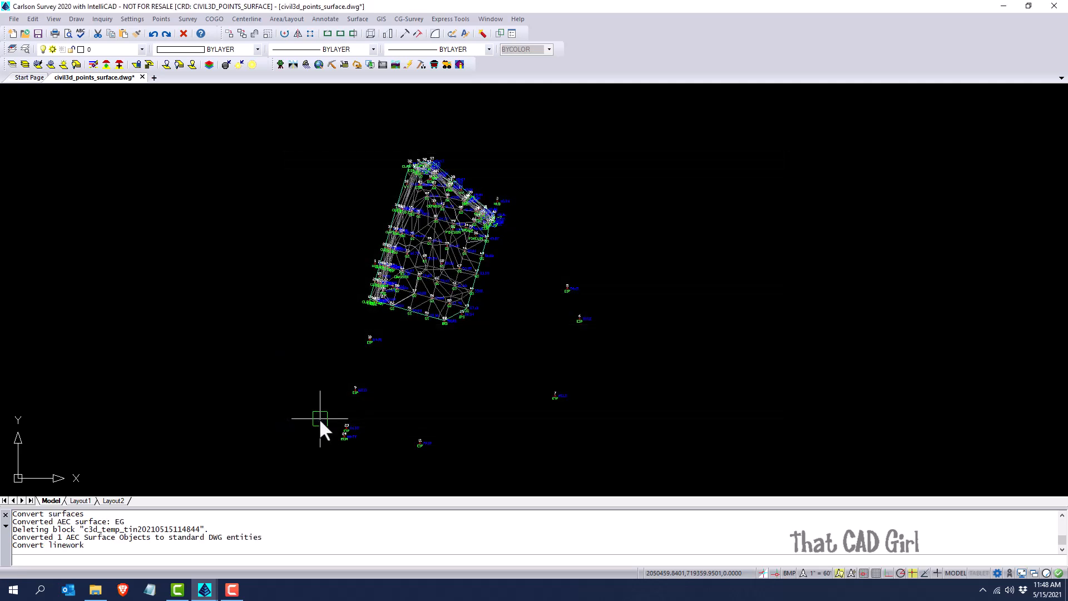
mouse_move(309, 402)
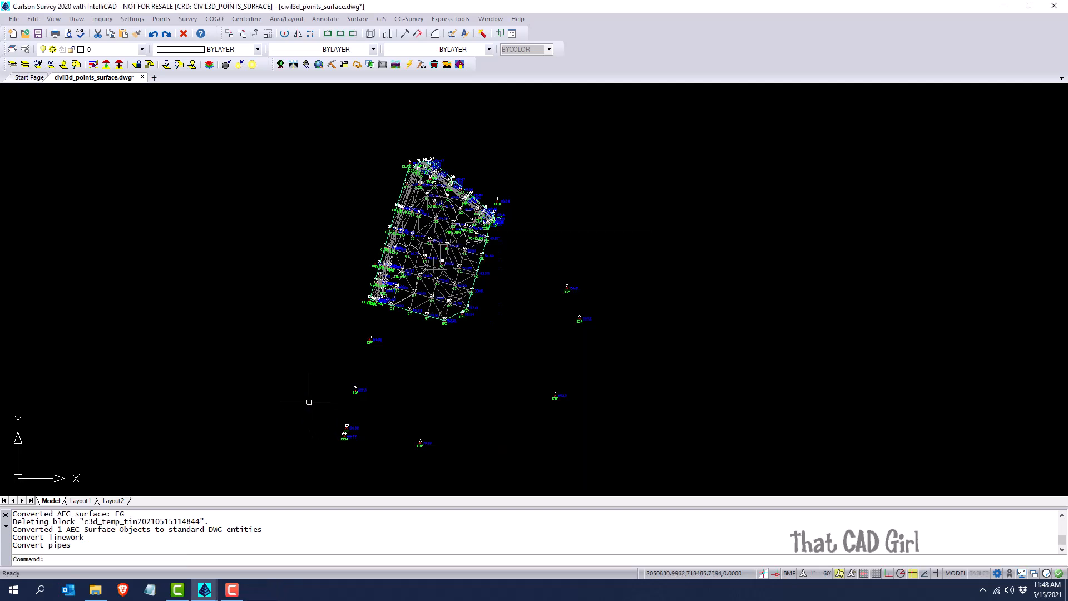
mouse_move(306, 398)
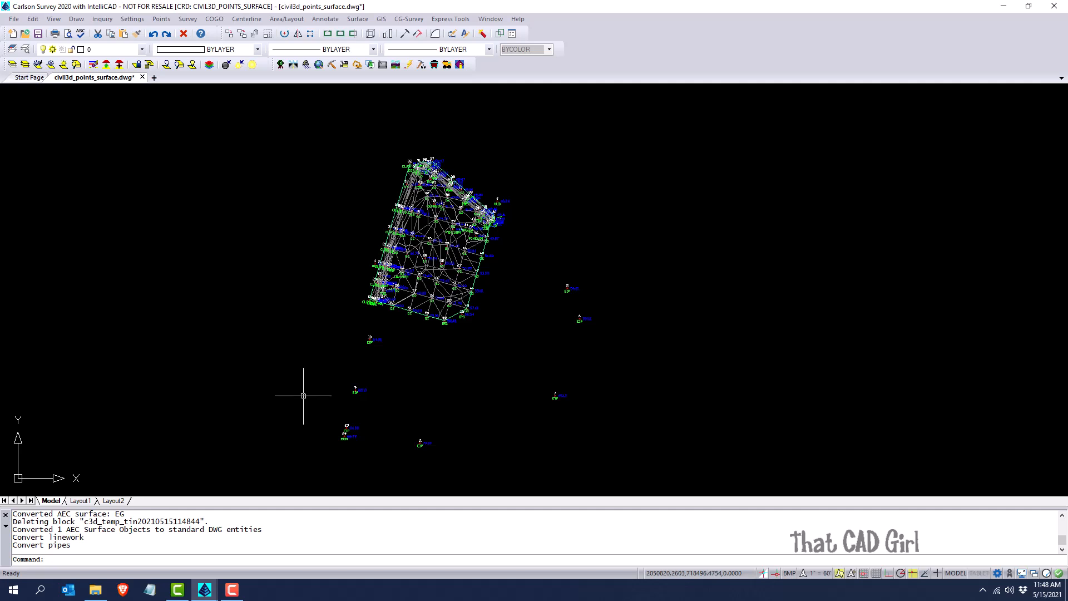
mouse_move(300, 391)
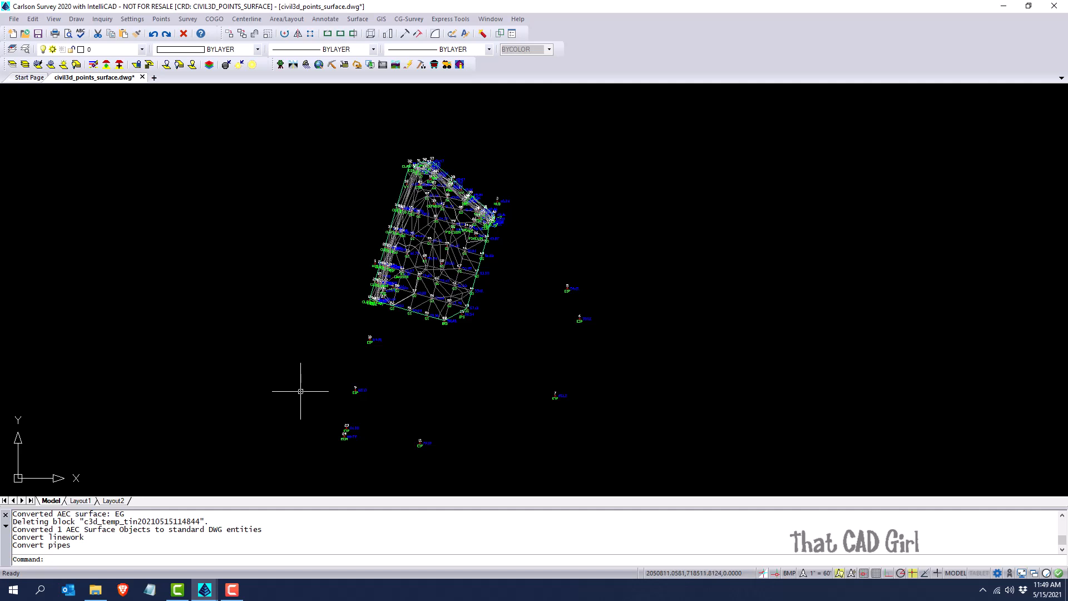
mouse_move(300, 391)
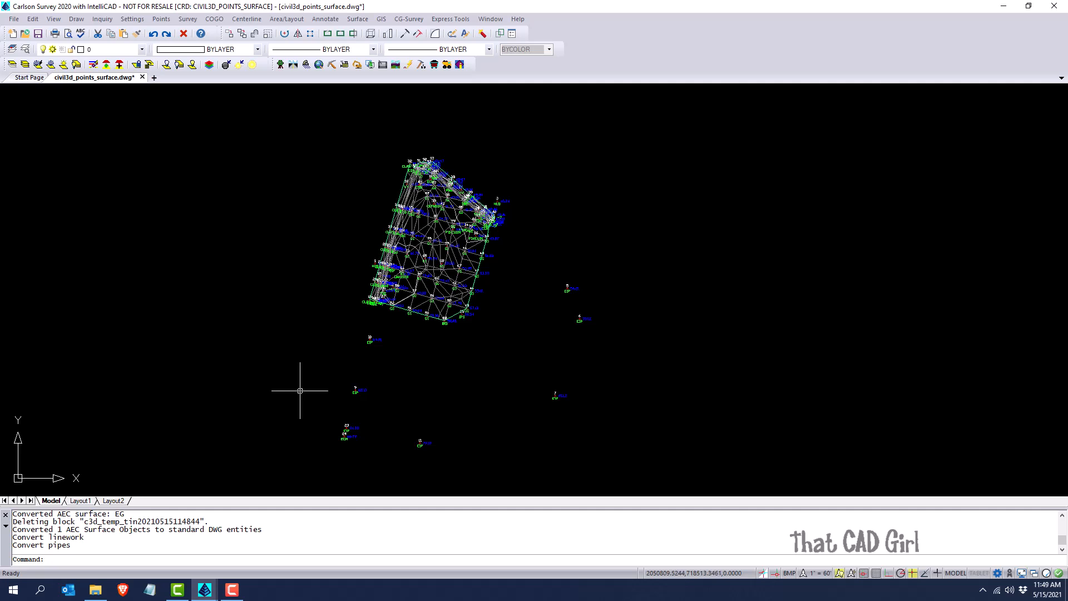
click(161, 18)
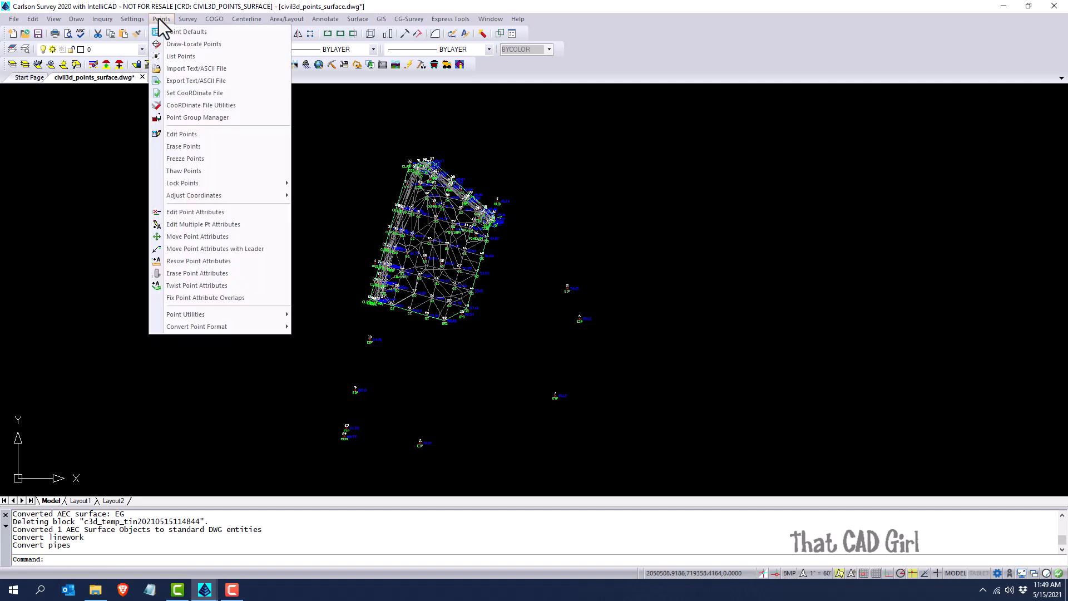
mouse_move(180, 55)
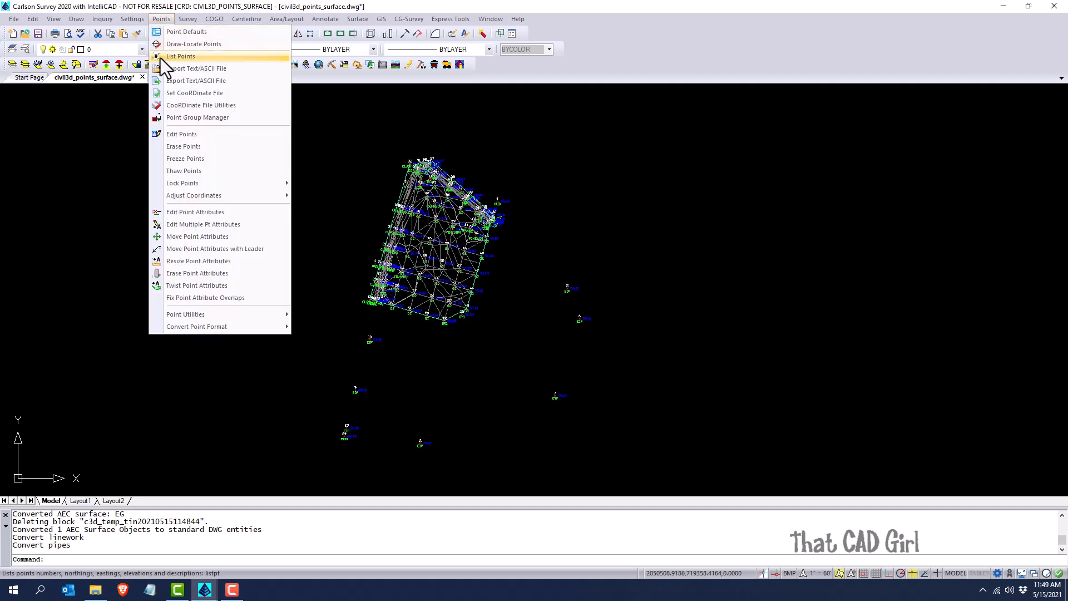
Review the List Points Report of coordinates, elevations and descriptions, then close it.
click(180, 56)
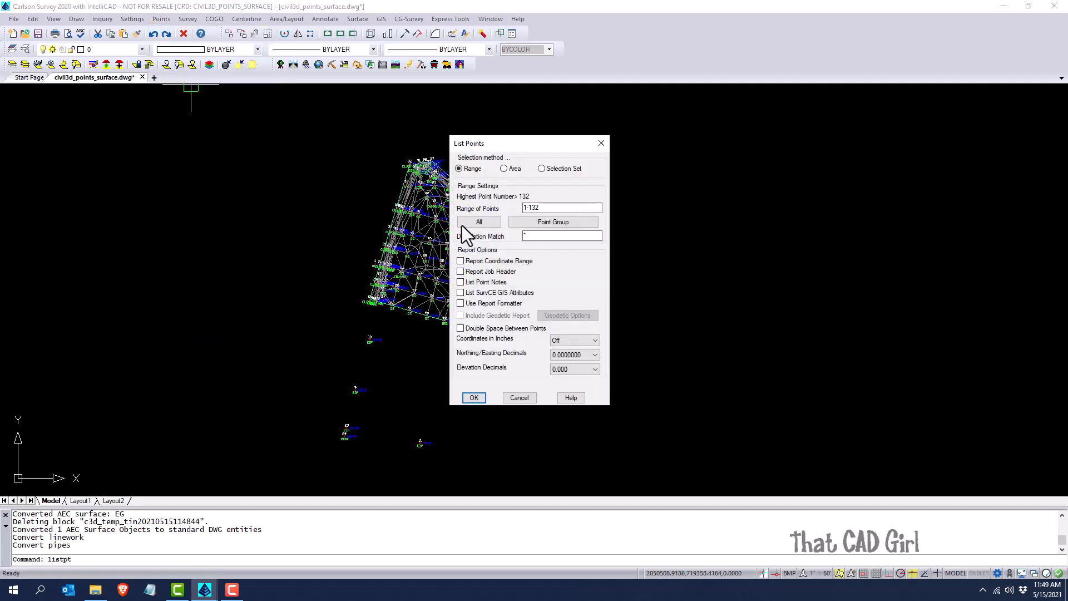
click(473, 397)
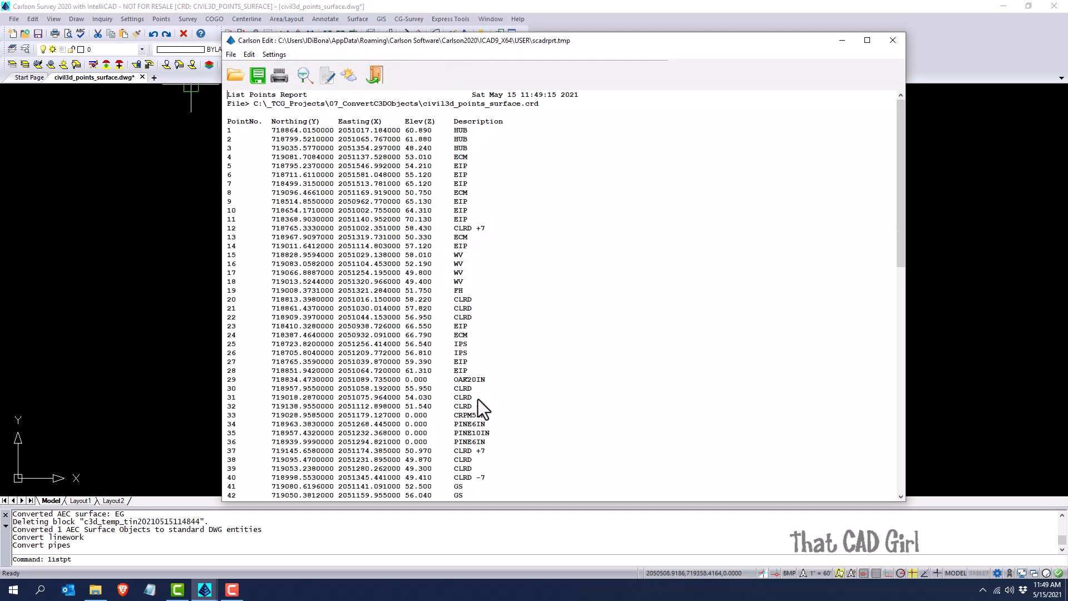
scroll(down, 3)
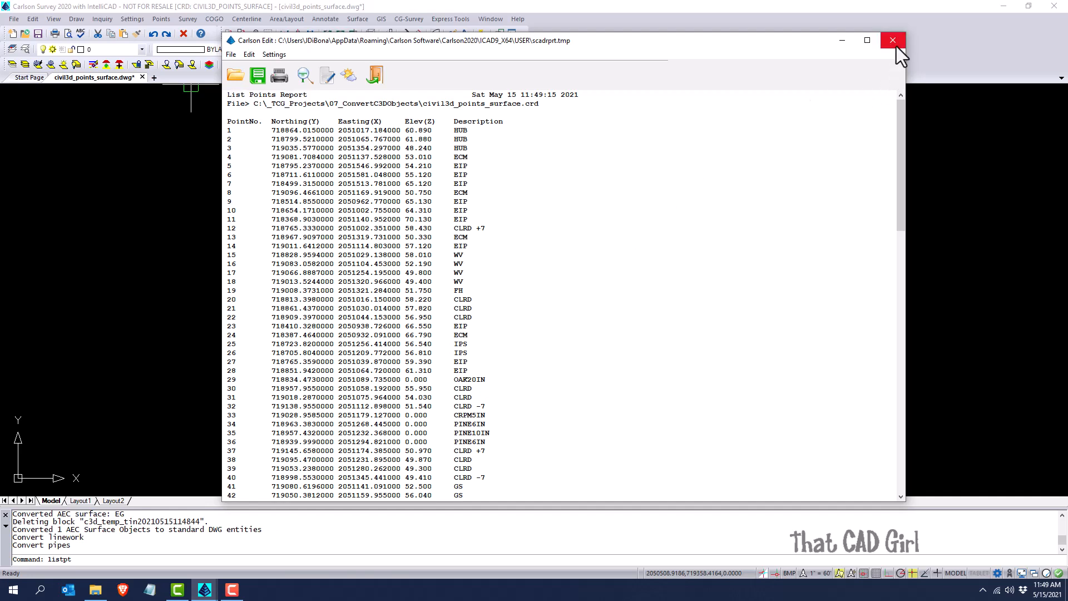
click(892, 40)
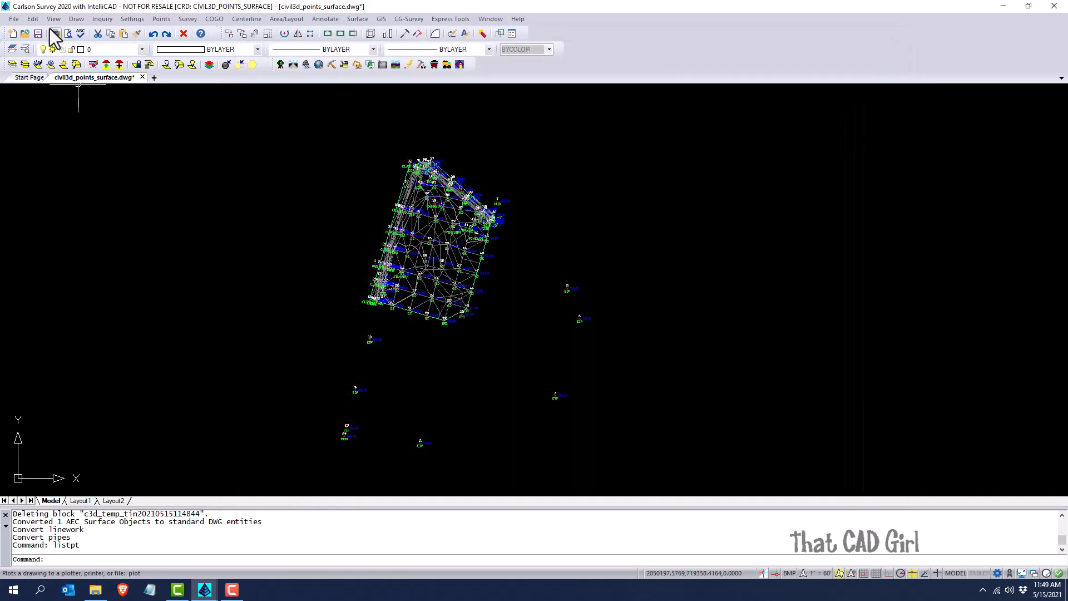
click(53, 18)
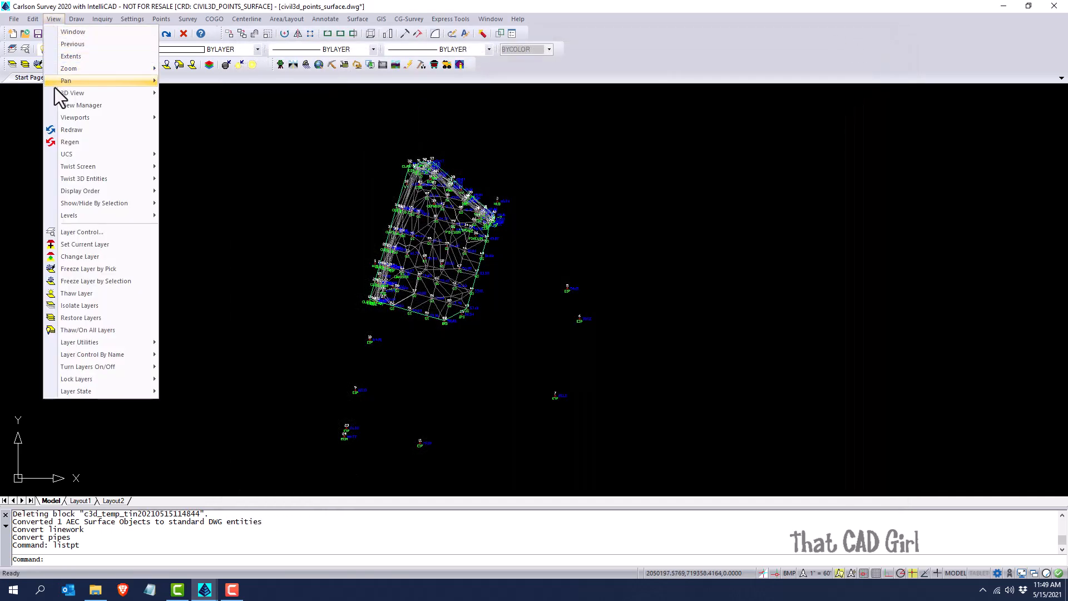
click(73, 93)
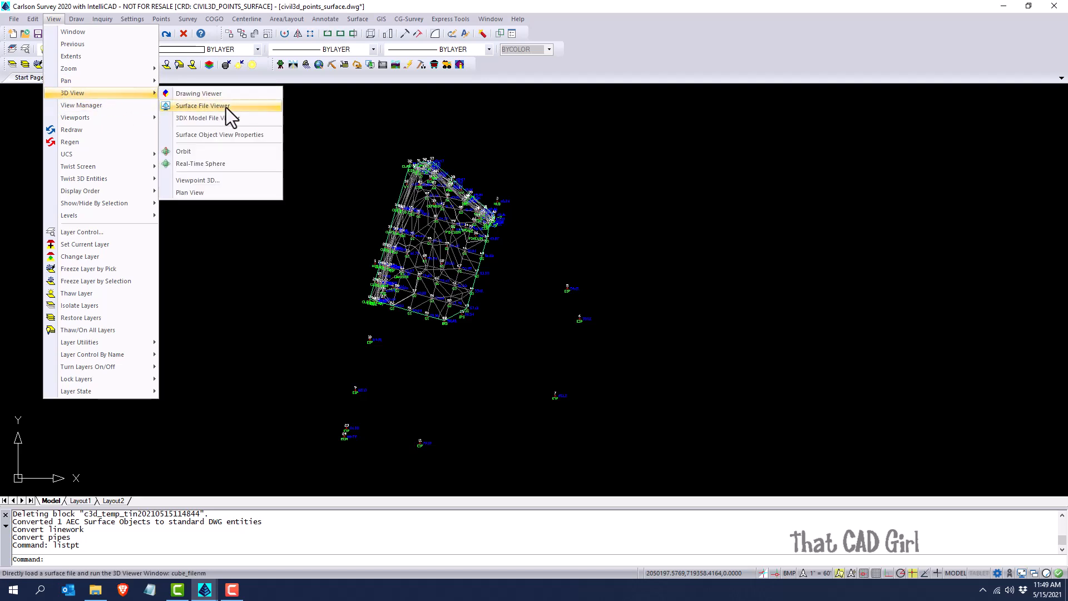
click(201, 106)
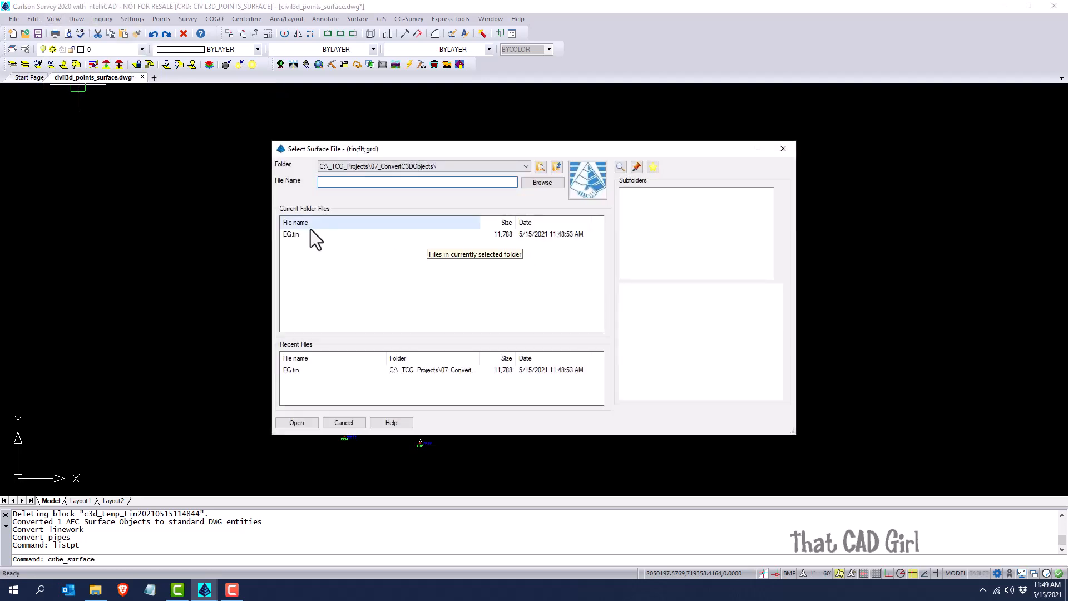
click(295, 423)
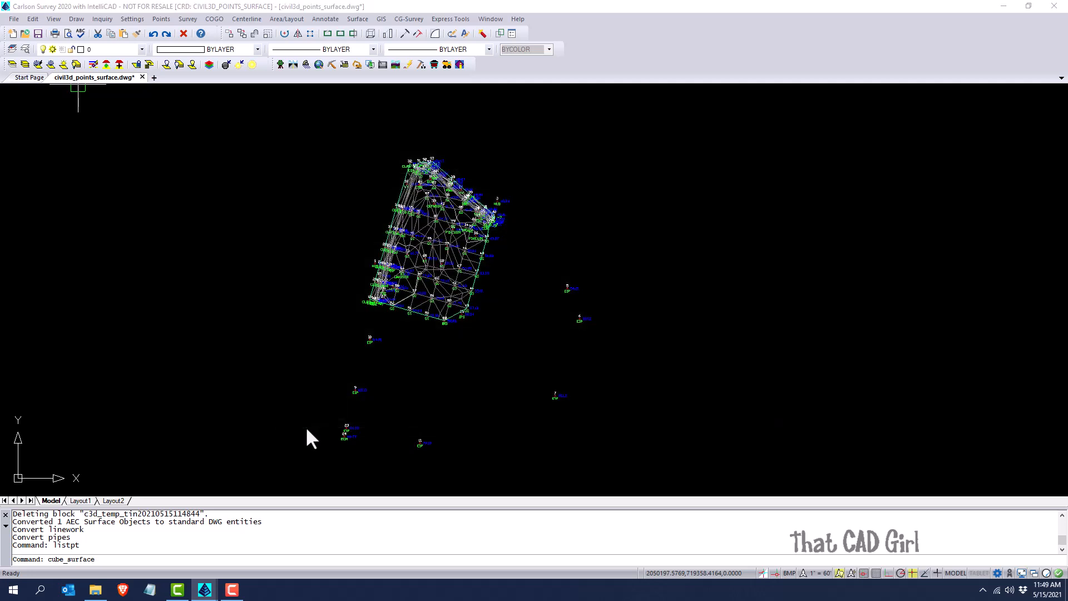
key(Return)
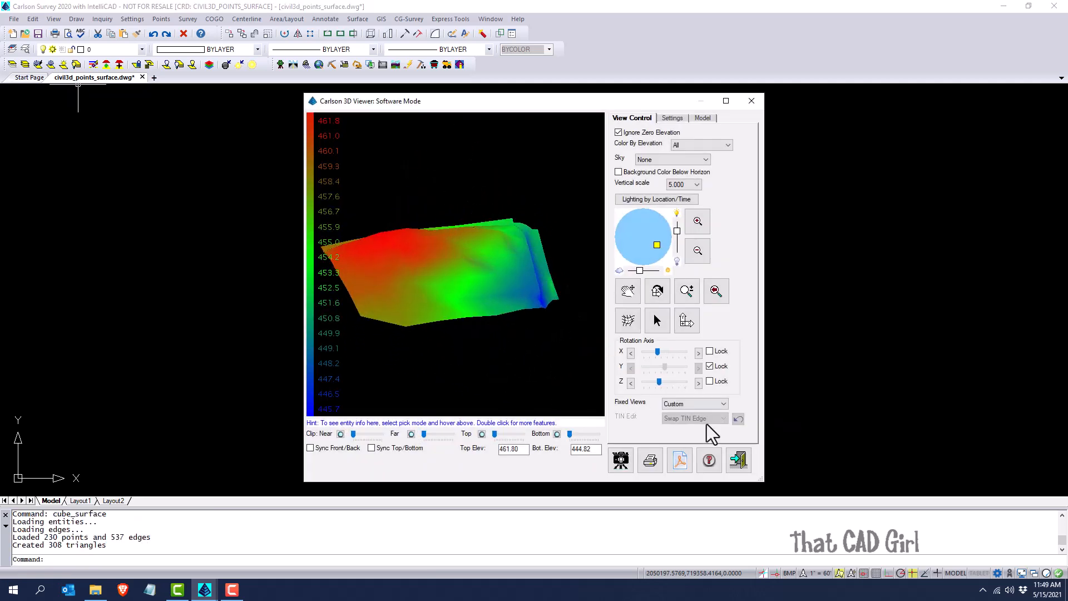
click(751, 100)
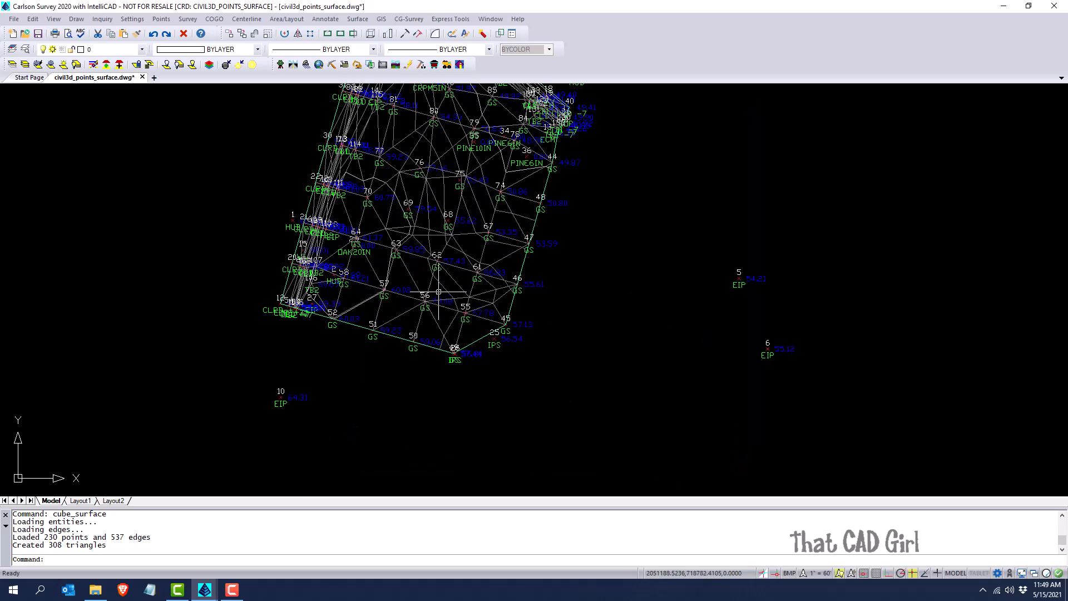
Redraw all 132 coordinate-file points with the X-shaped SPT10 symbol.
scroll(down, 3)
text(e)
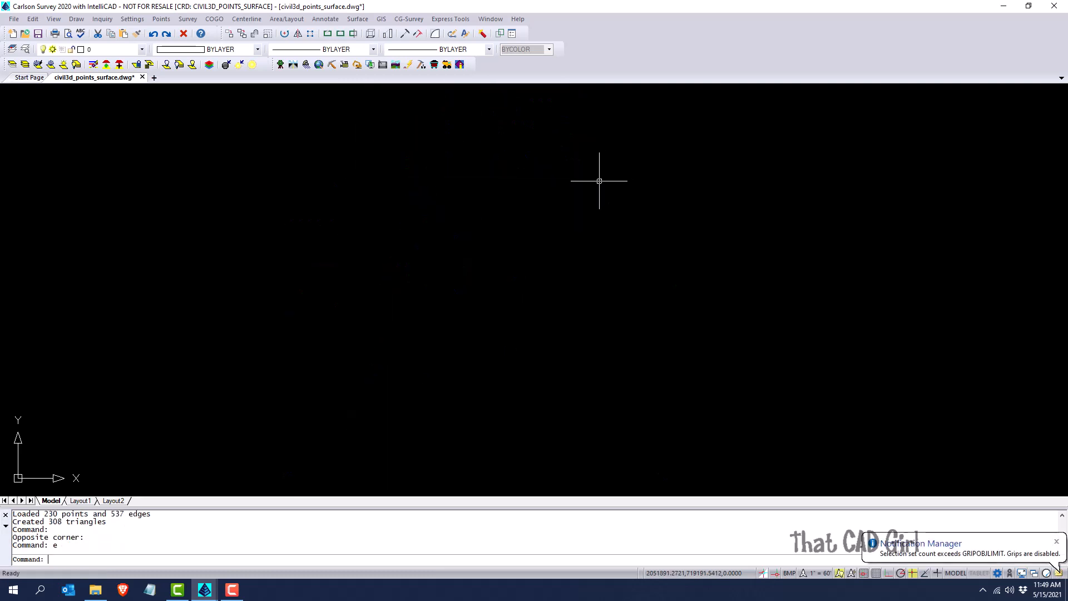
mouse_move(132, 19)
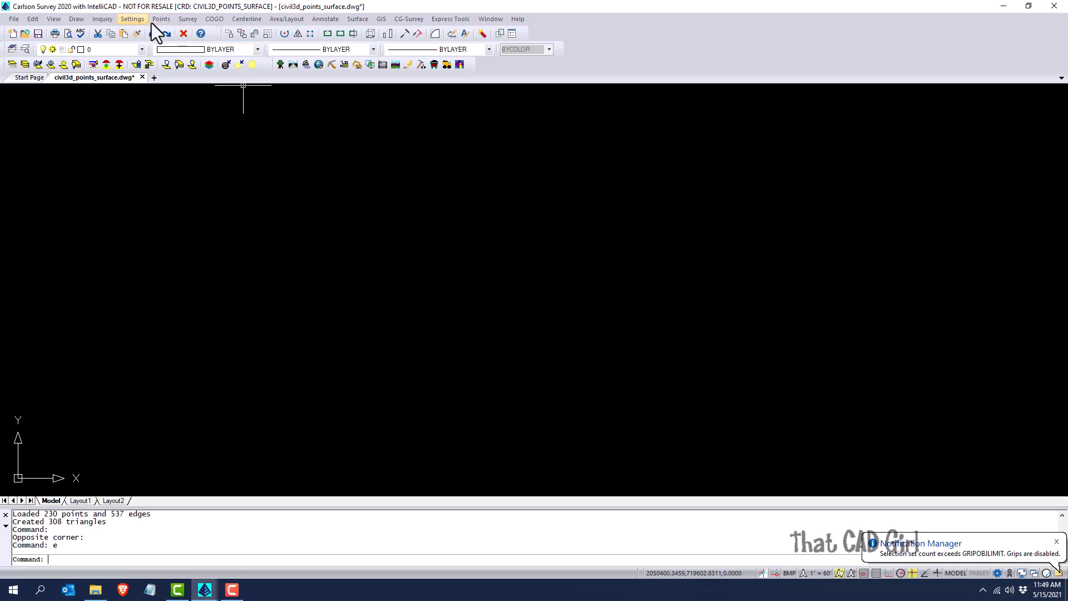
click(161, 19)
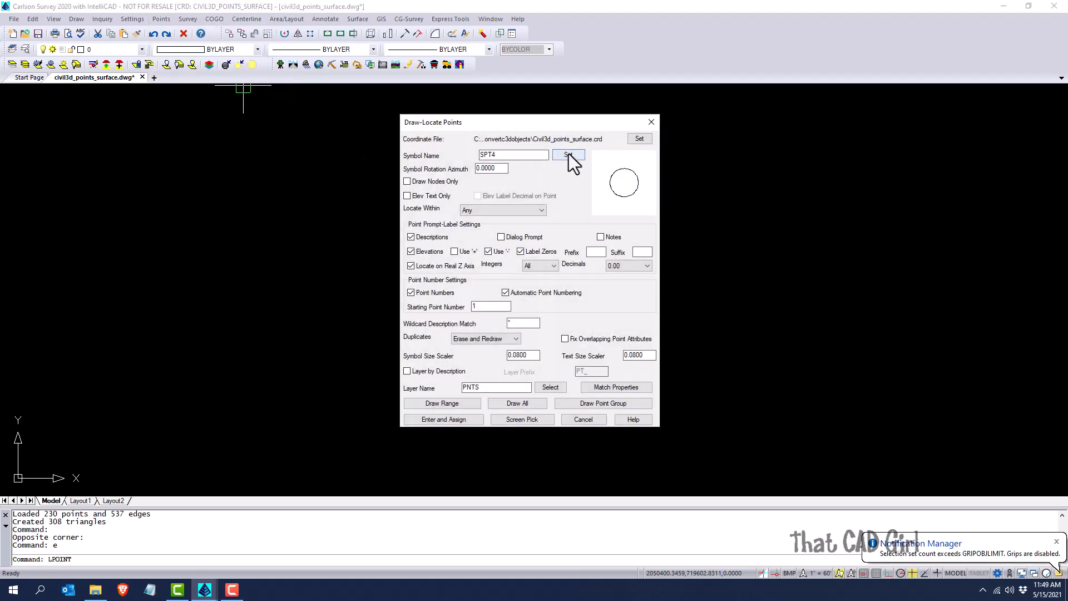
click(568, 155)
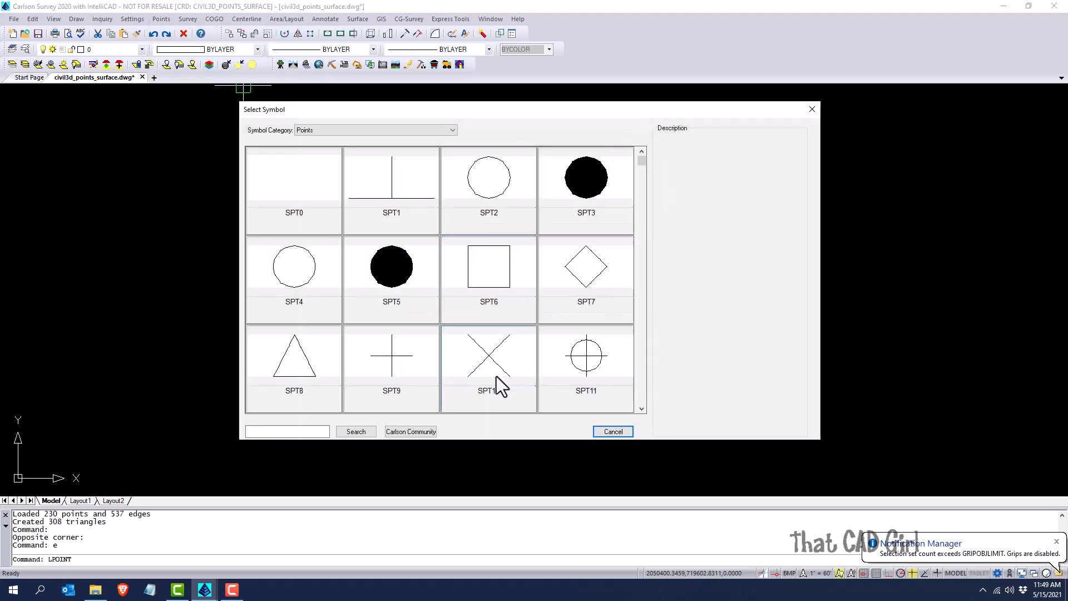
double_click(488, 355)
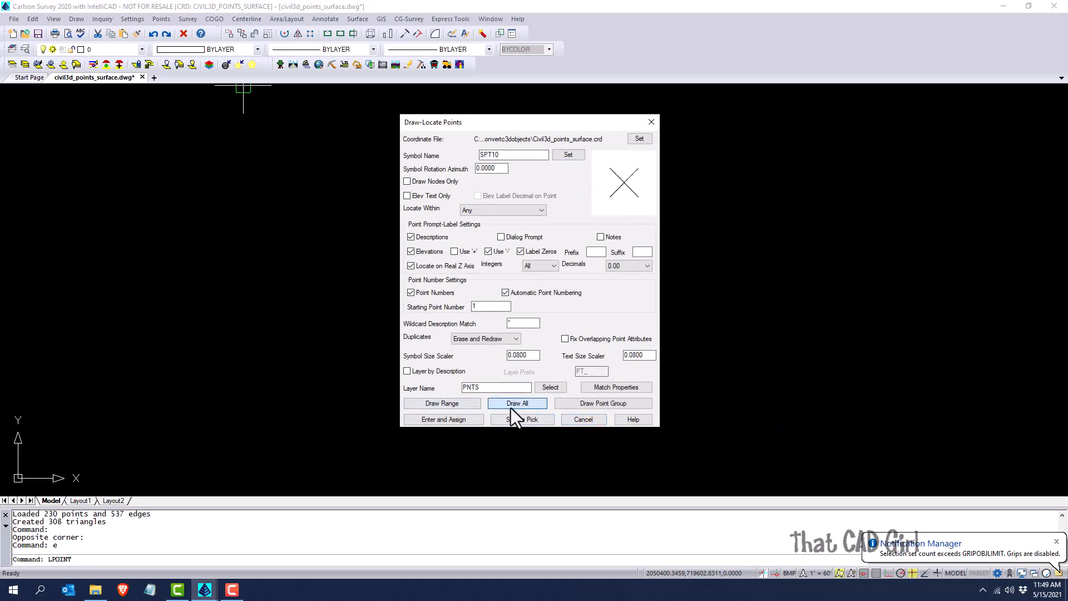
click(516, 403)
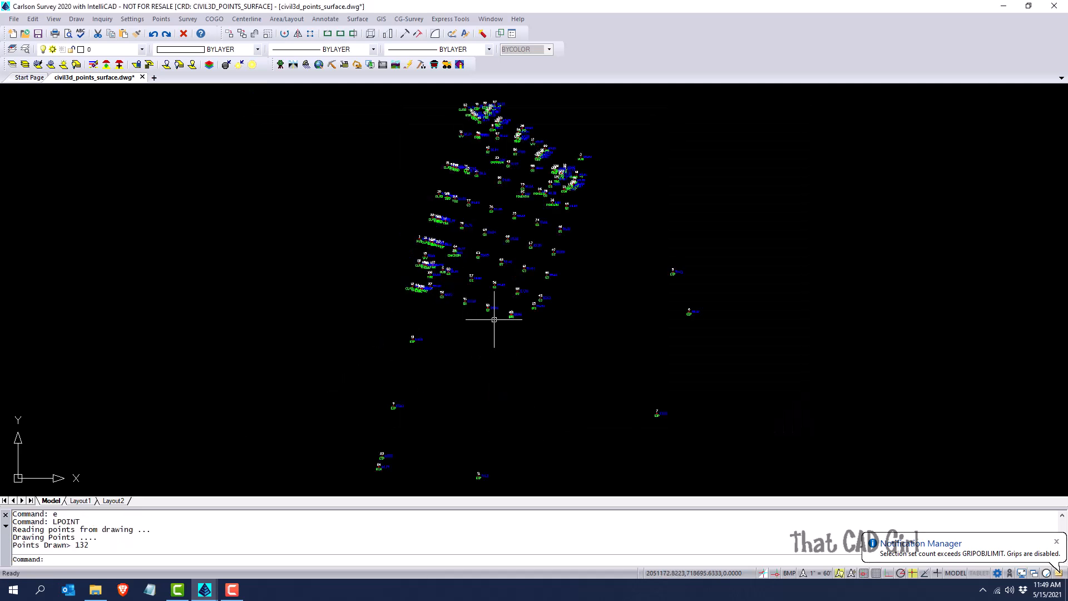
mouse_move(246, 18)
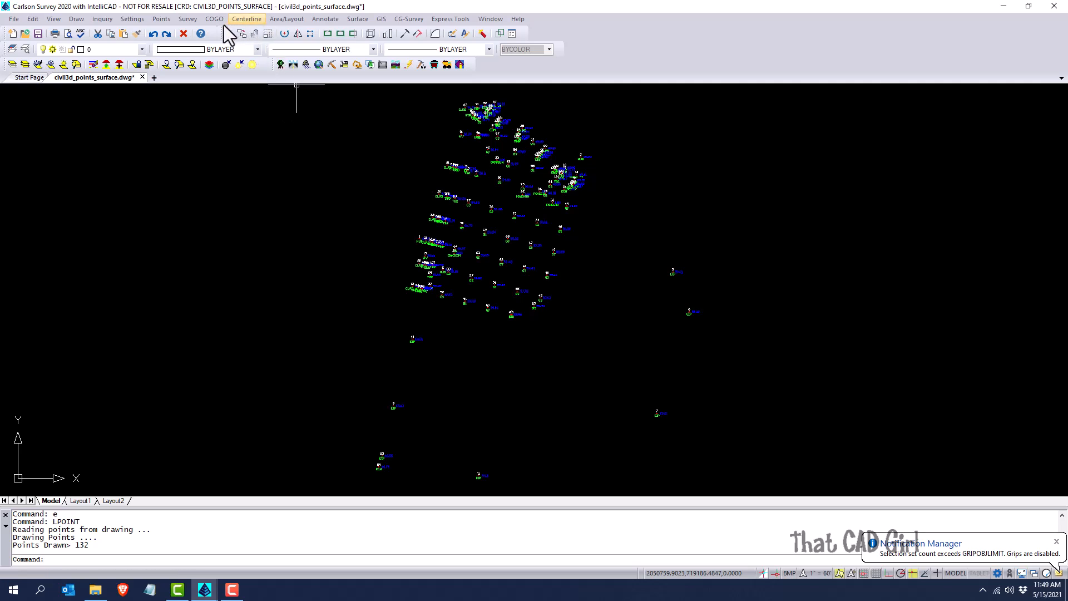
Generate contours from EG.tin at a 1-unit interval.
click(357, 19)
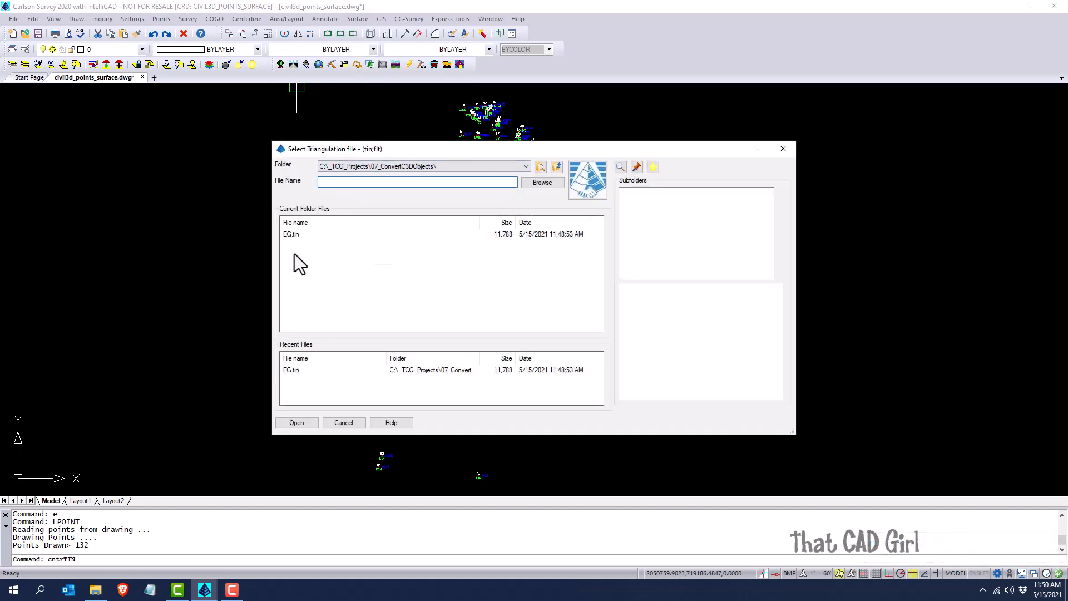
click(295, 422)
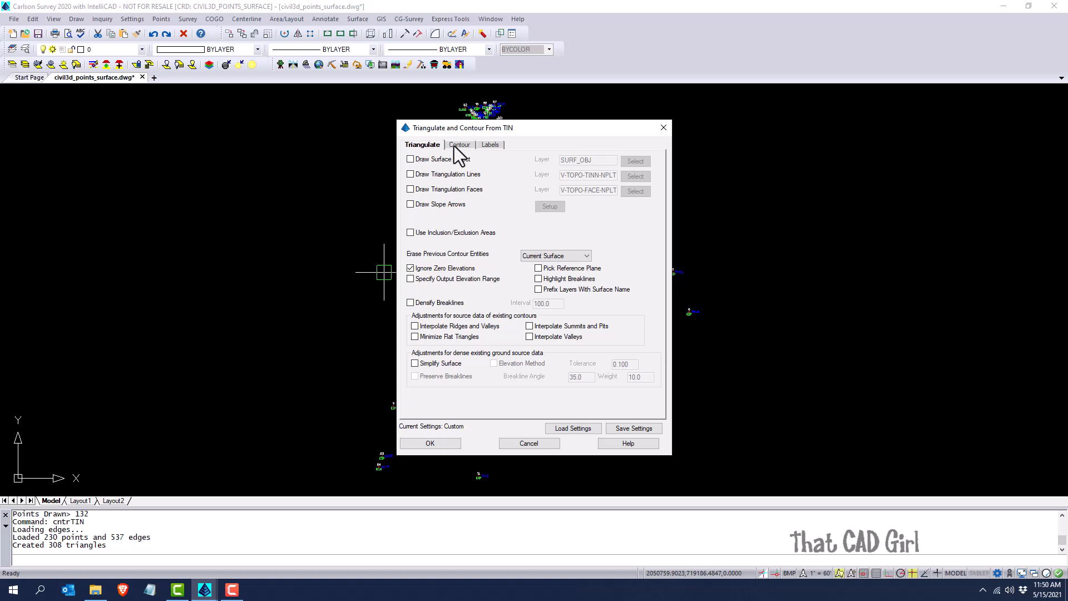
click(459, 144)
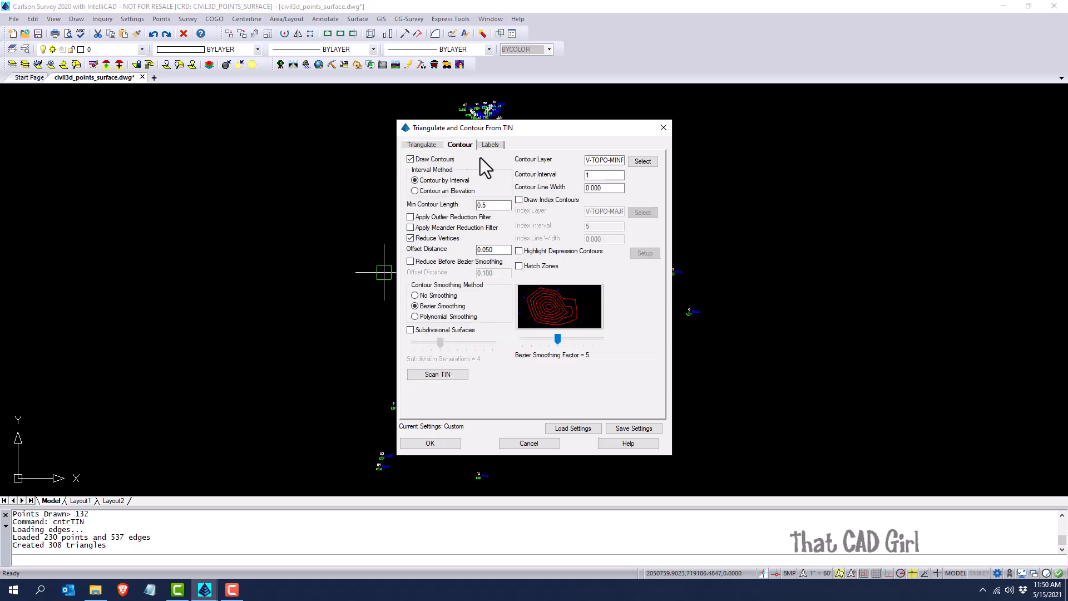
mouse_move(458, 460)
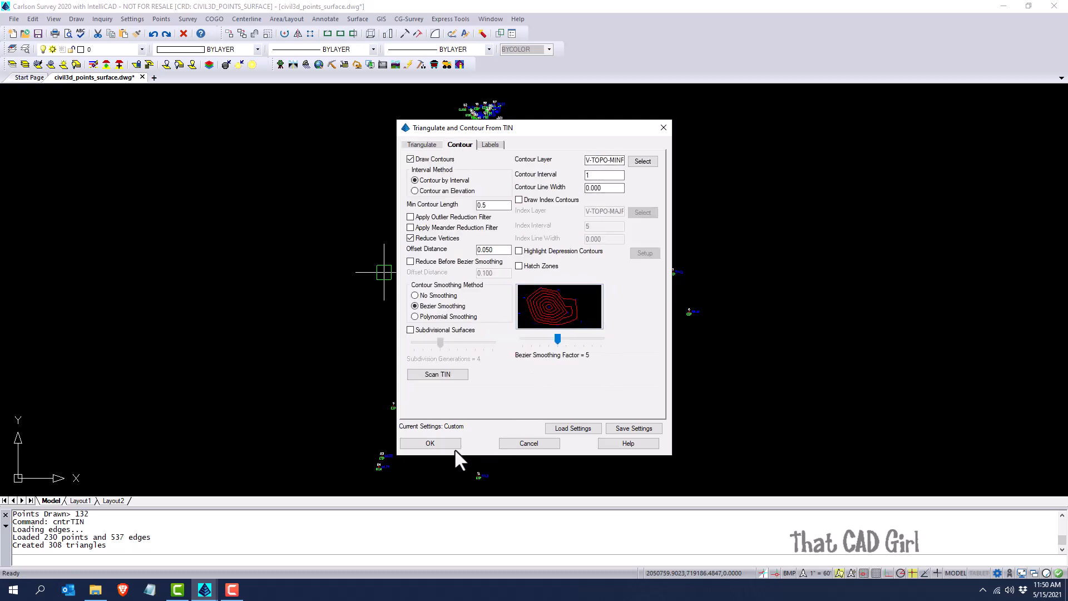
click(429, 443)
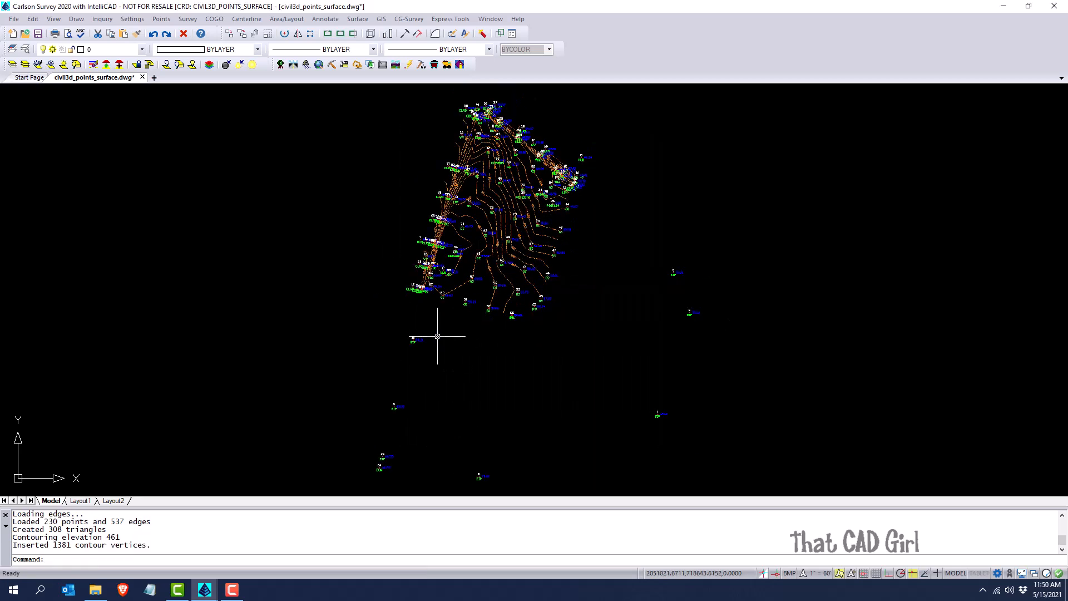
mouse_move(379, 339)
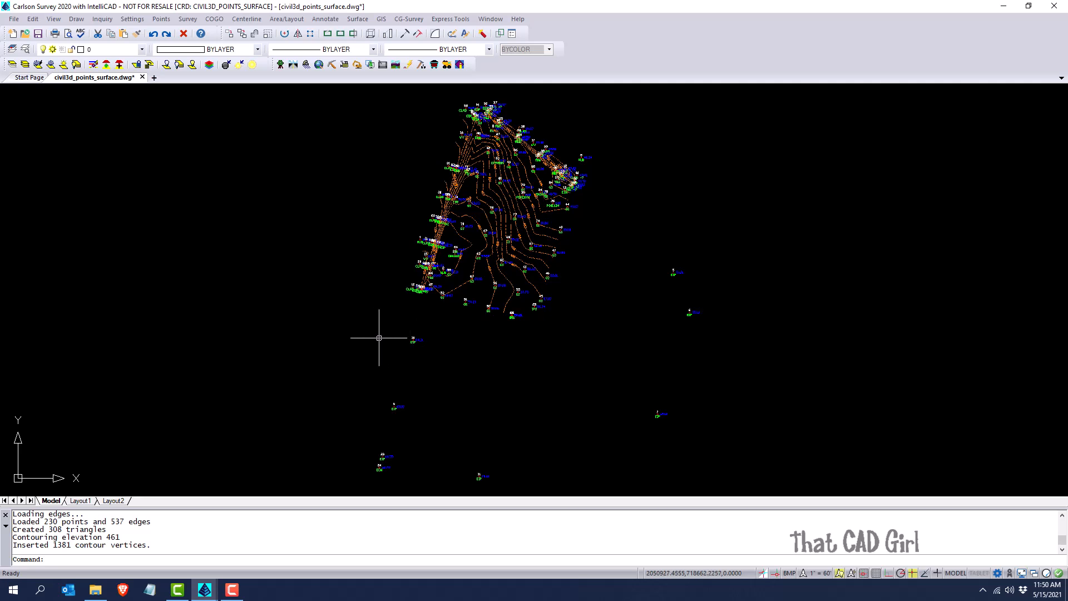
mouse_move(368, 327)
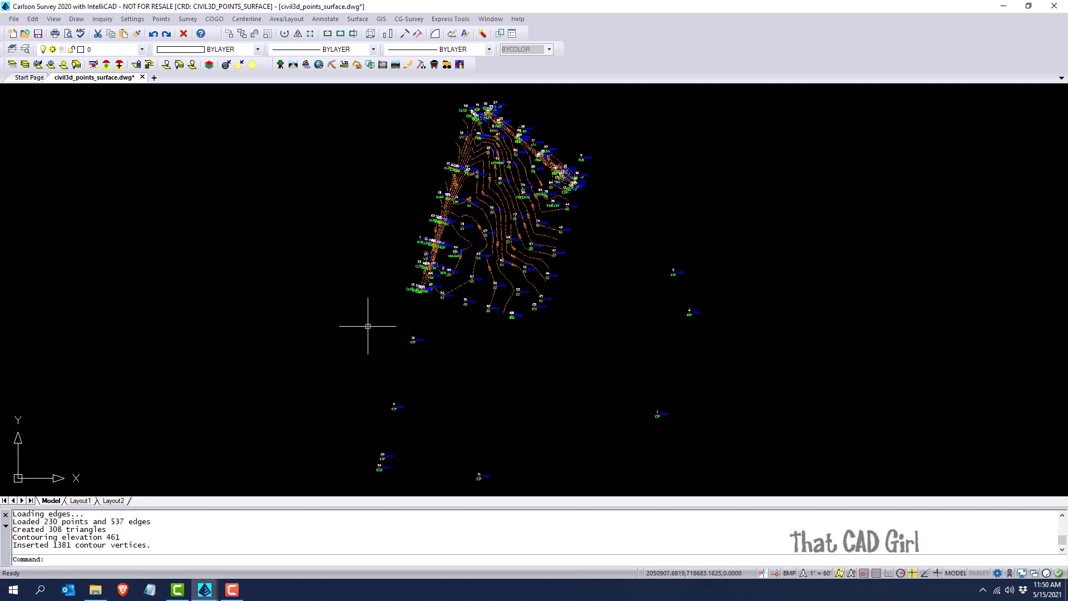
mouse_move(366, 328)
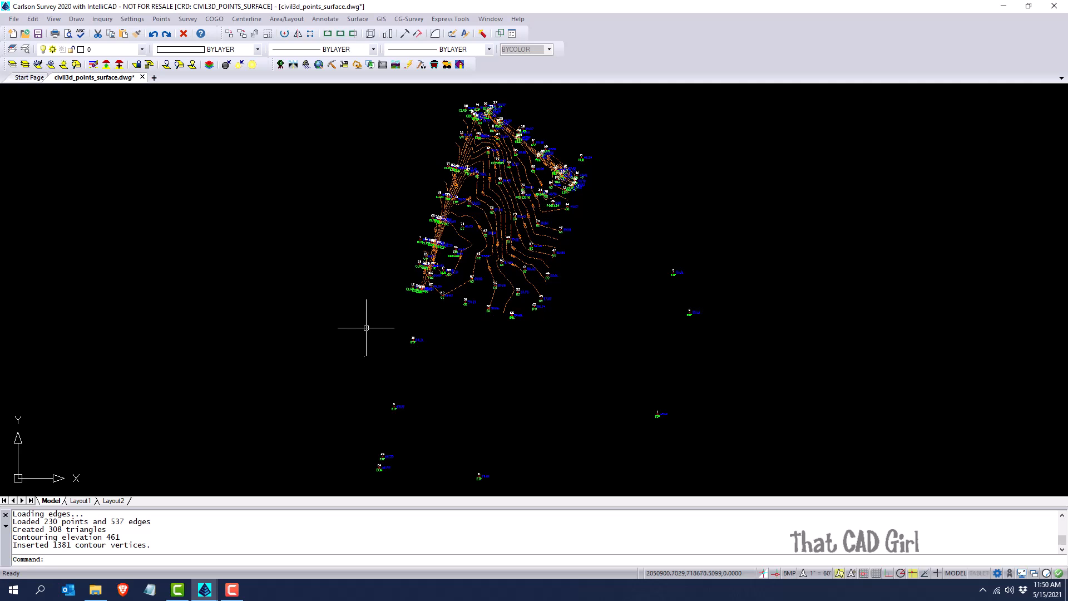